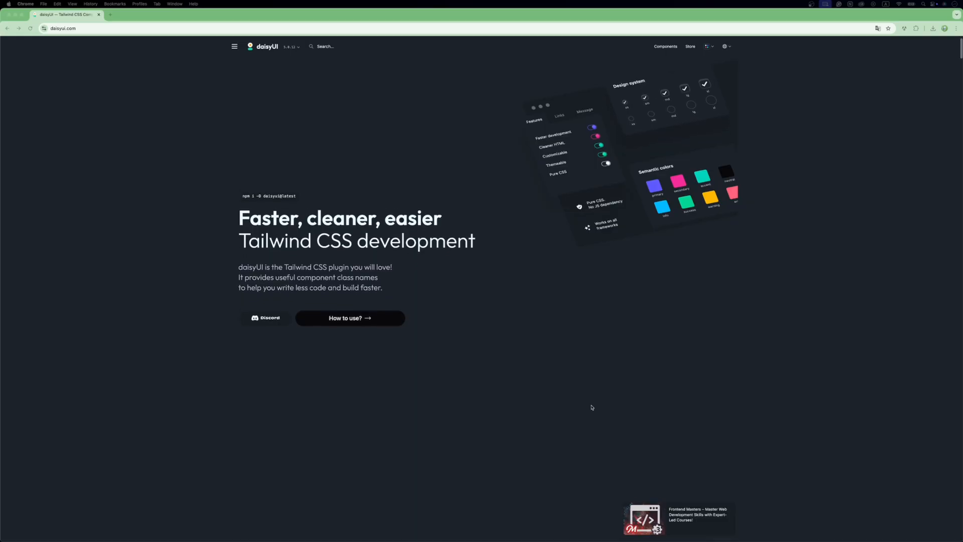
Scroll the daisyUI homepage pitch down to the 'use semantic class names' section
scroll("down", 3)
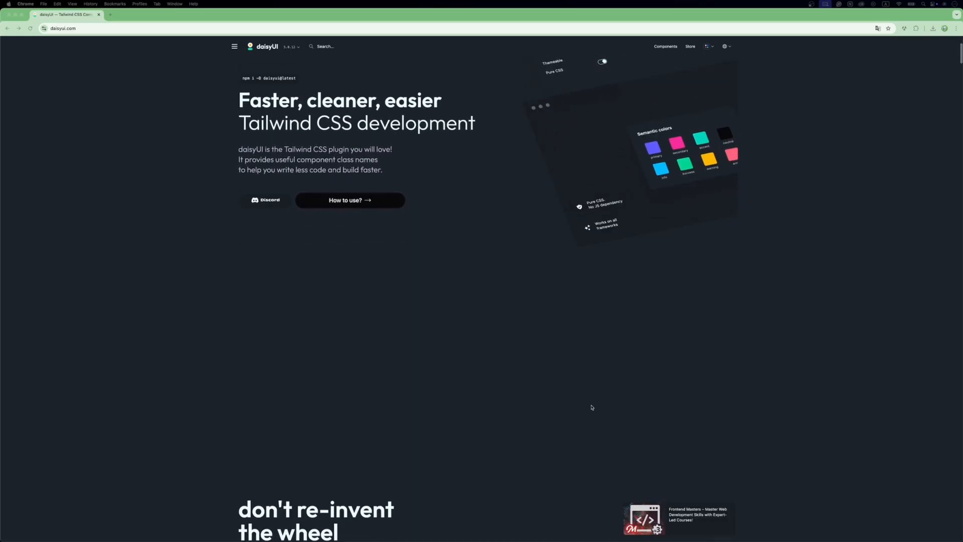
scroll("down", 3)
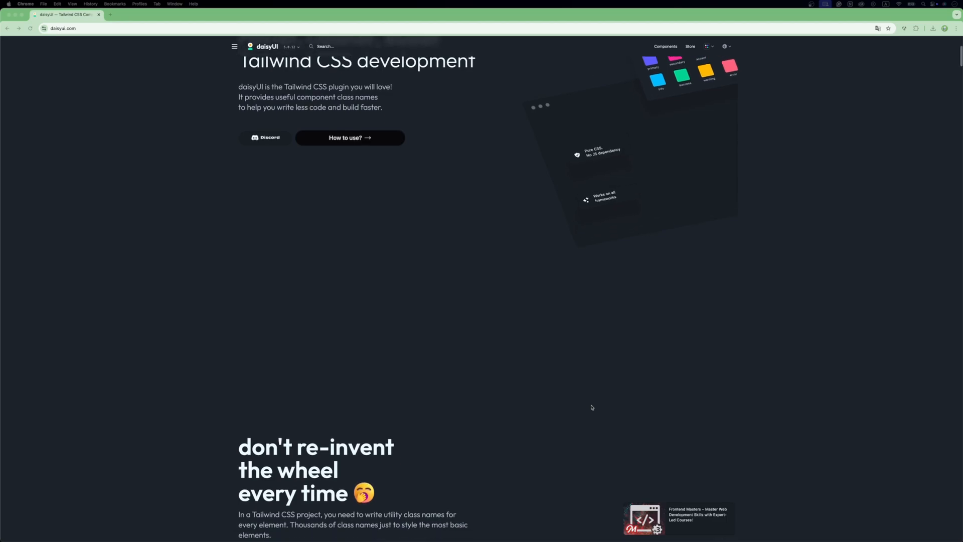
scroll("down", 3)
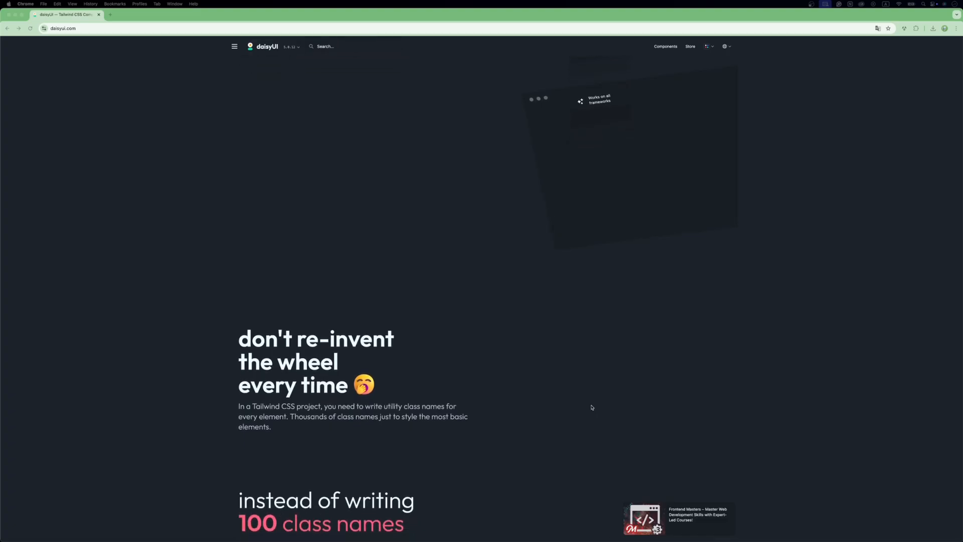
scroll("down", 3)
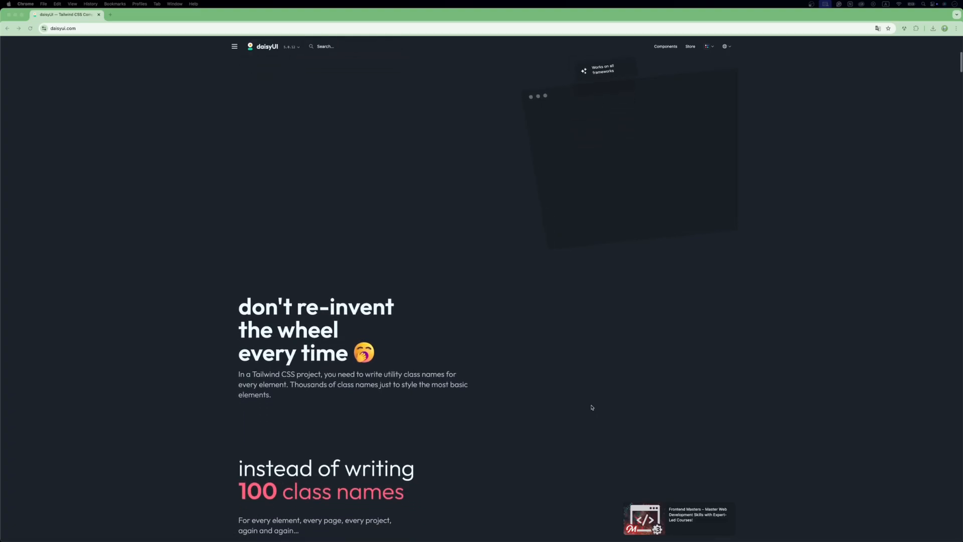
scroll("down", 3)
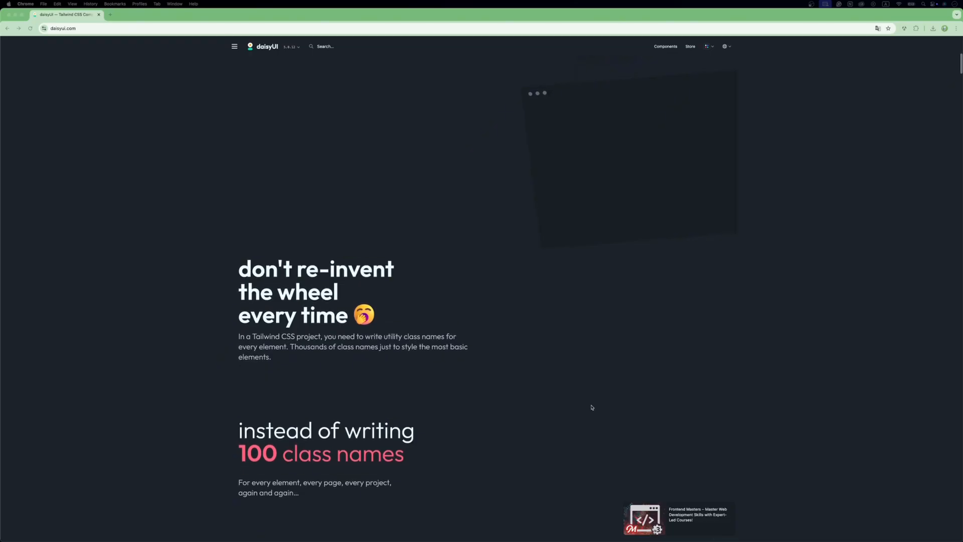
scroll("down", 3)
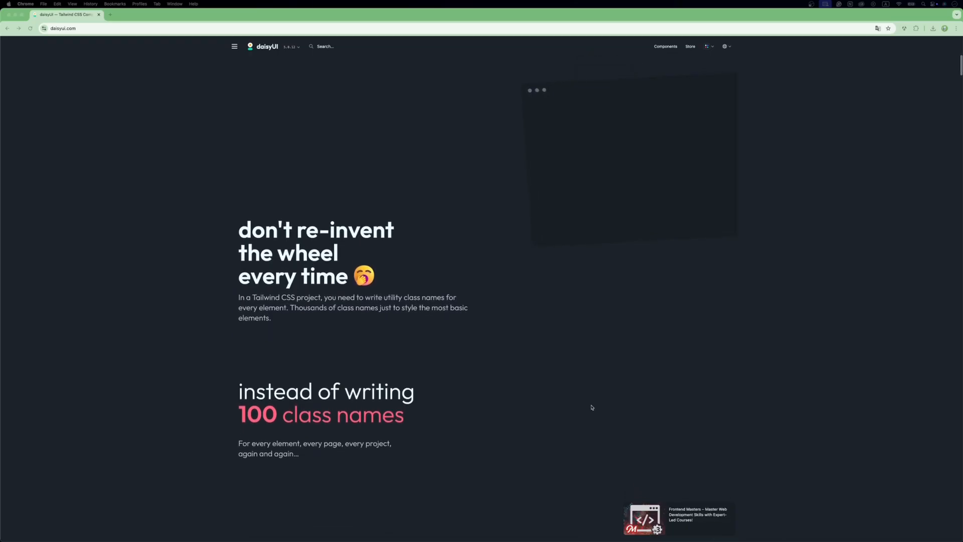
scroll("down", 3)
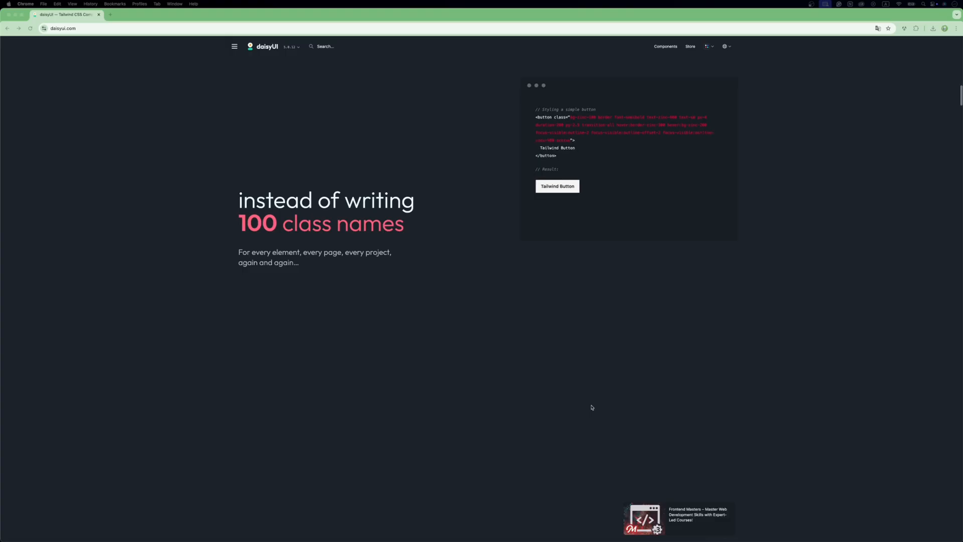
scroll("down", 3)
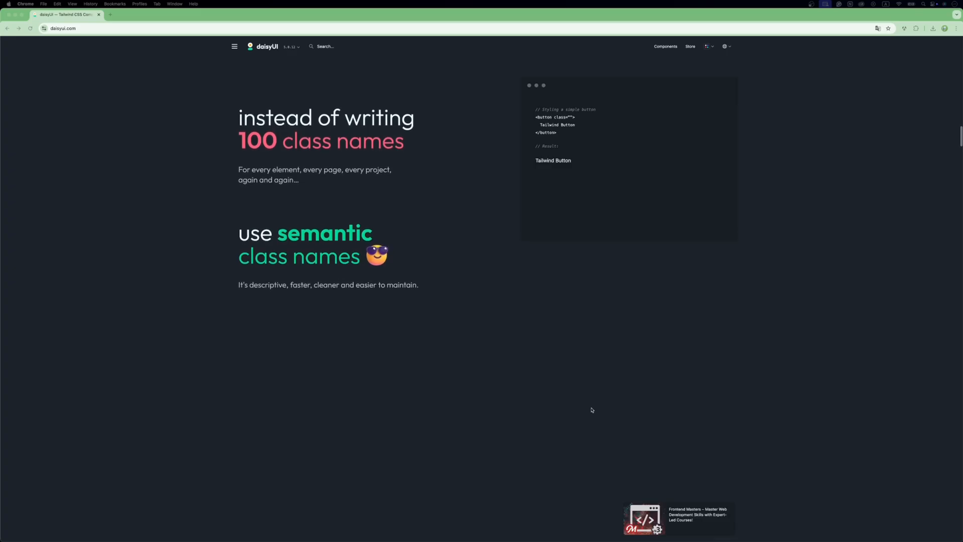
scroll("down", 3)
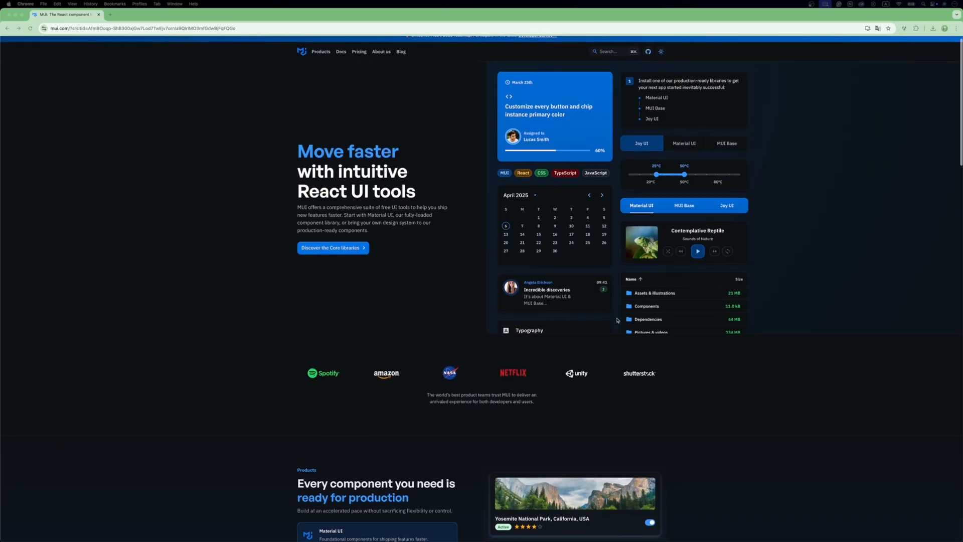
Scroll the MUI homepage to 'Every component you need is ready for production' and the Yosemite card code
scroll("down", 3)
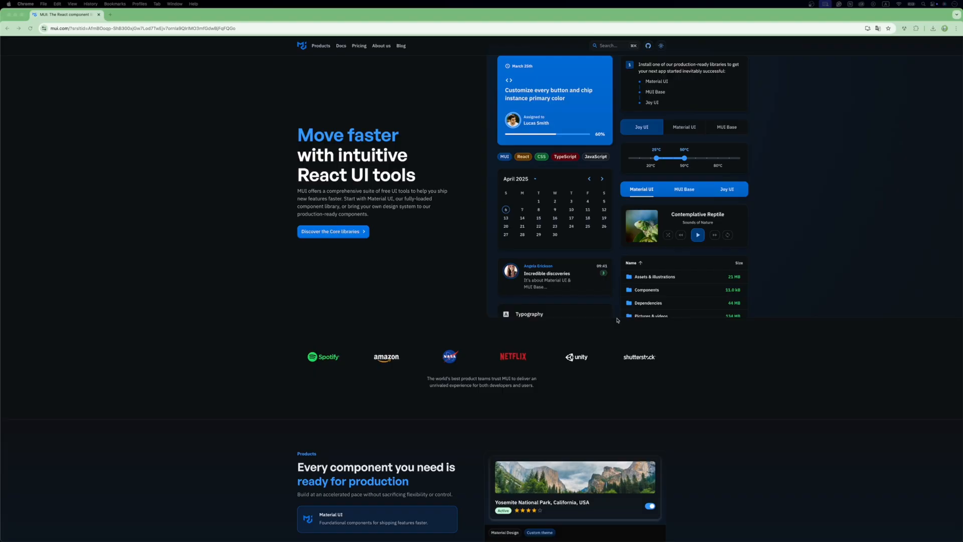
scroll("down", 3)
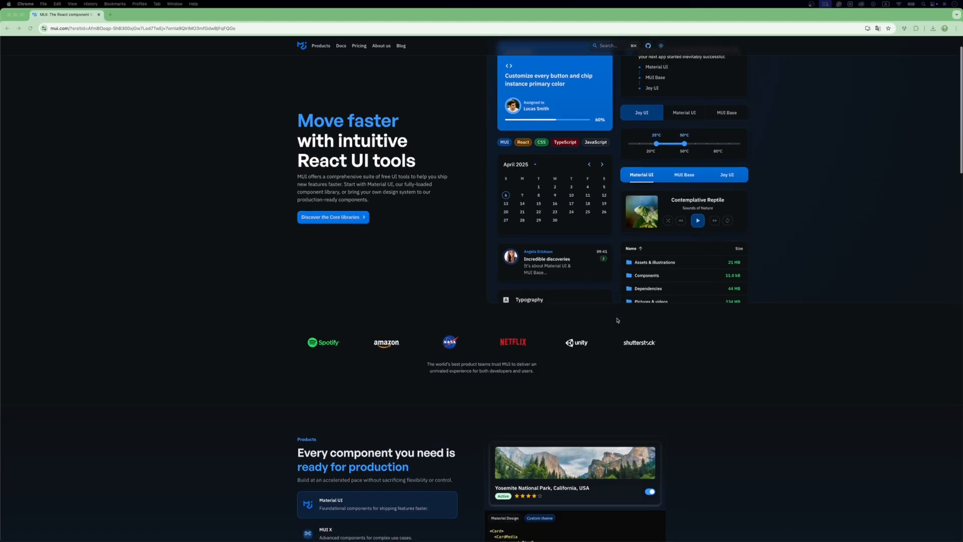
scroll("down", 3)
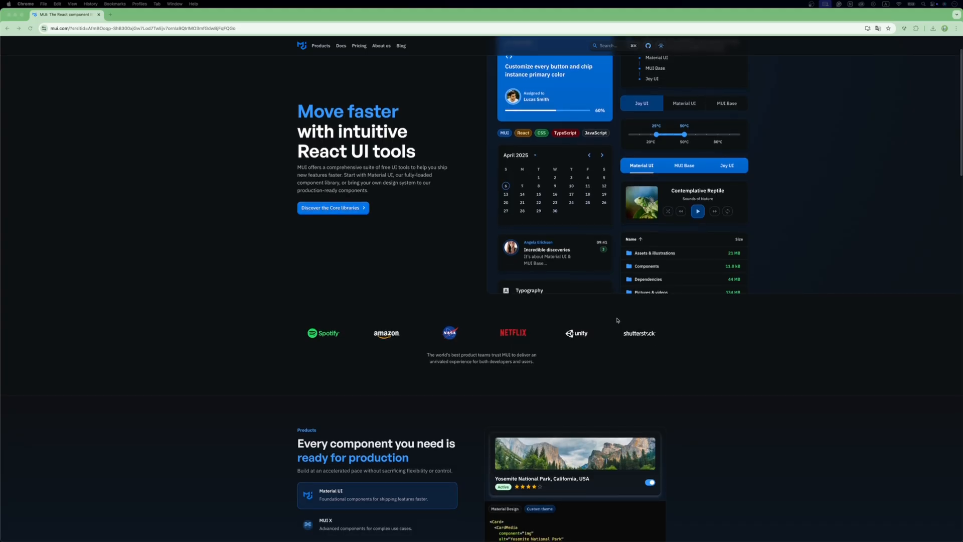
scroll("down", 3)
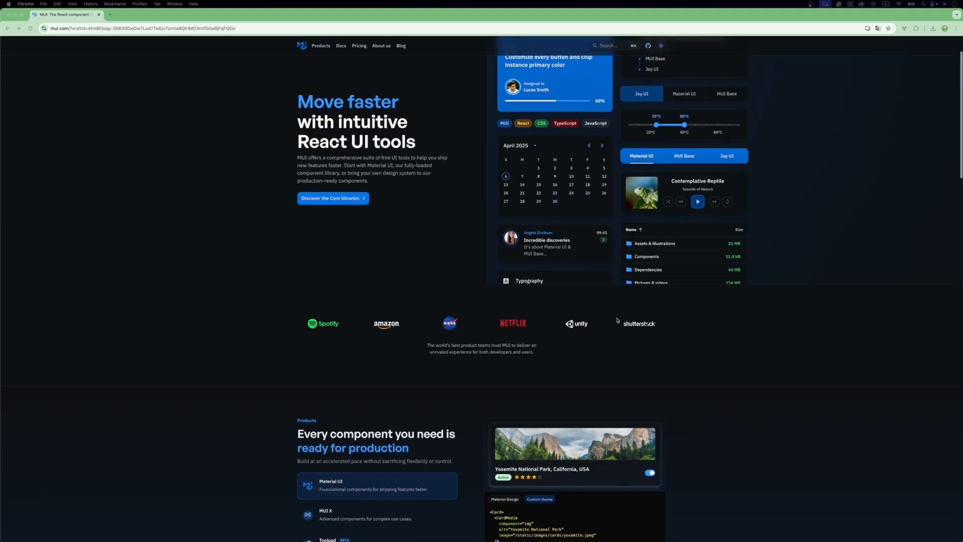
scroll("down", 3)
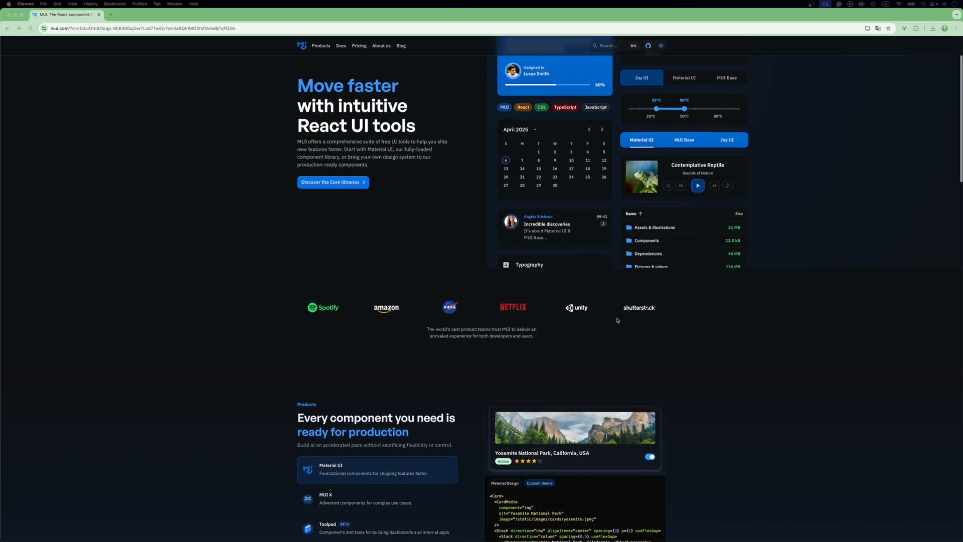
scroll("down", 3)
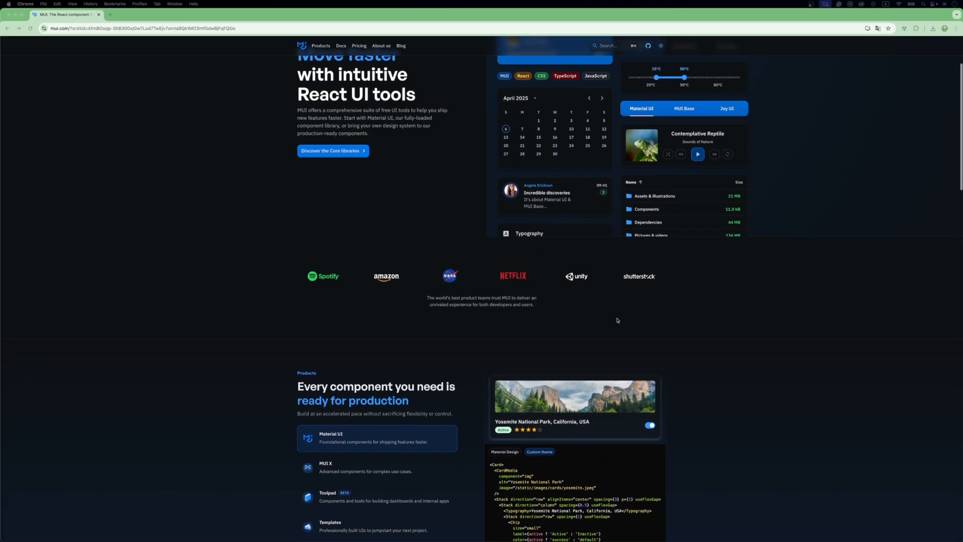
scroll("down", 3)
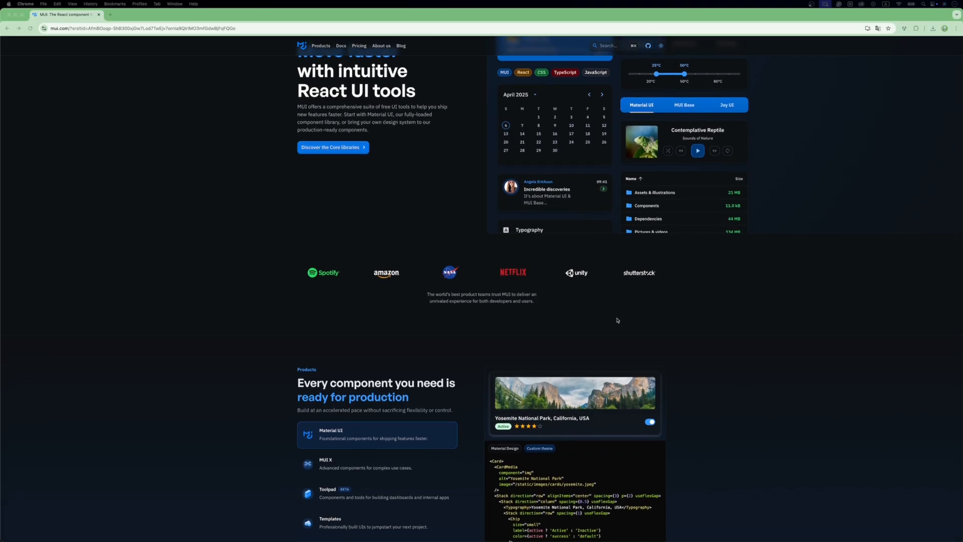
scroll("down", 3)
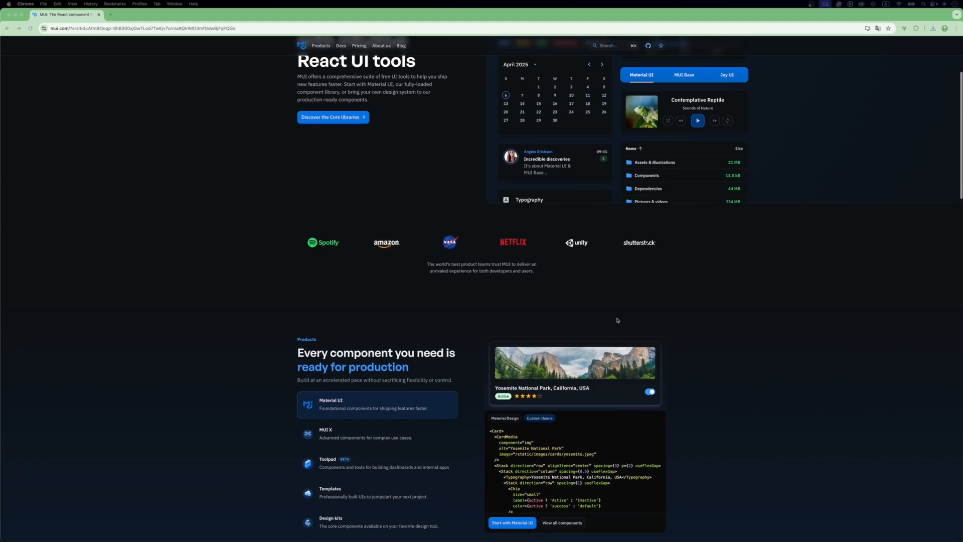
scroll("down", 3)
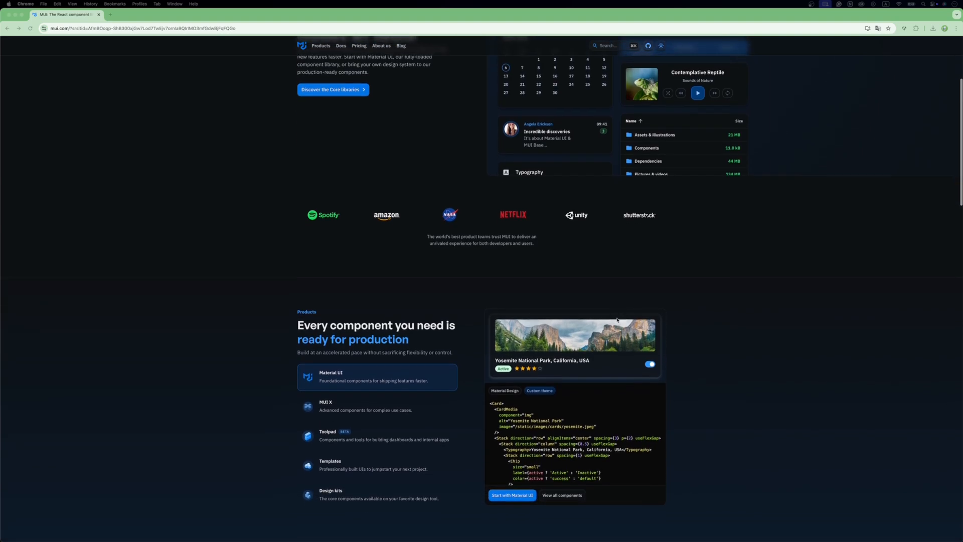
scroll("down", 3)
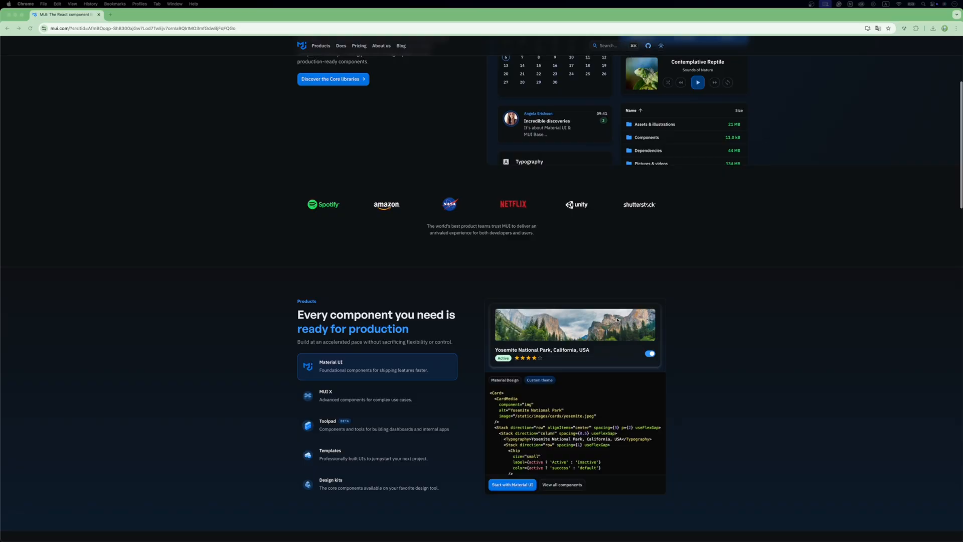
scroll("down", 3)
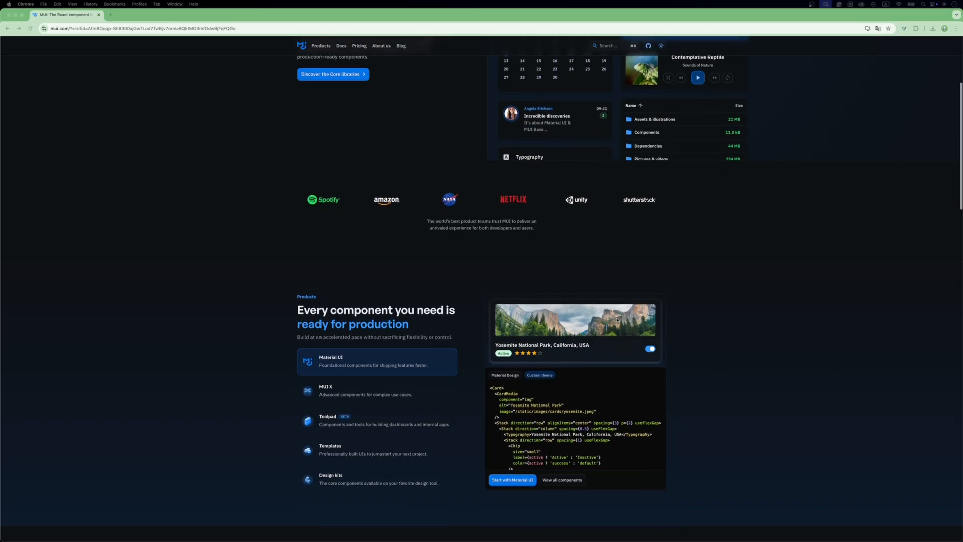
scroll("down", 3)
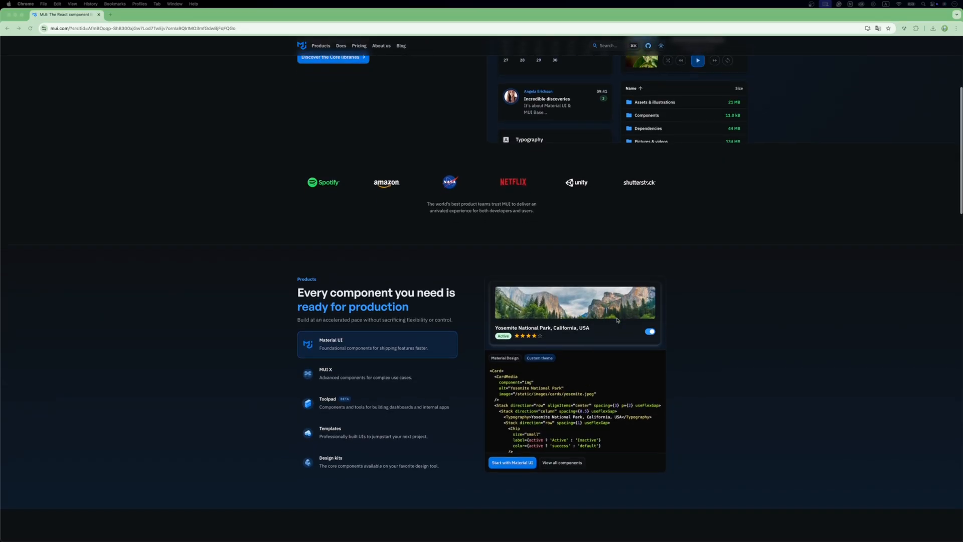
scroll("down", 3)
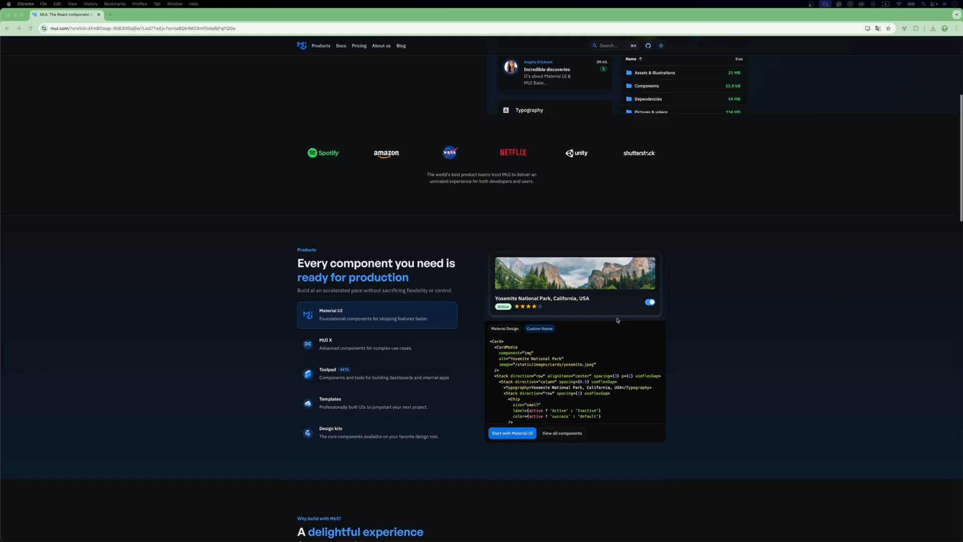
scroll("down", 3)
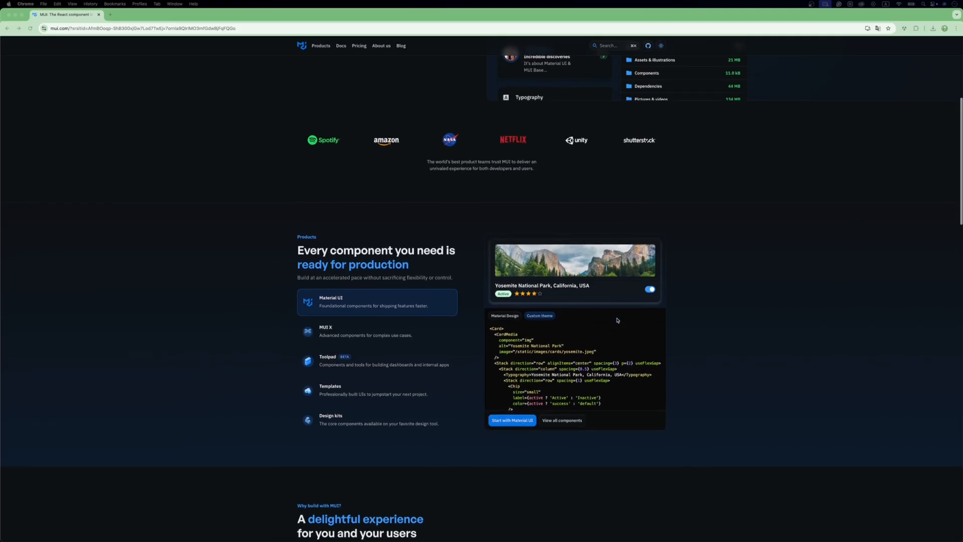
scroll("down", 3)
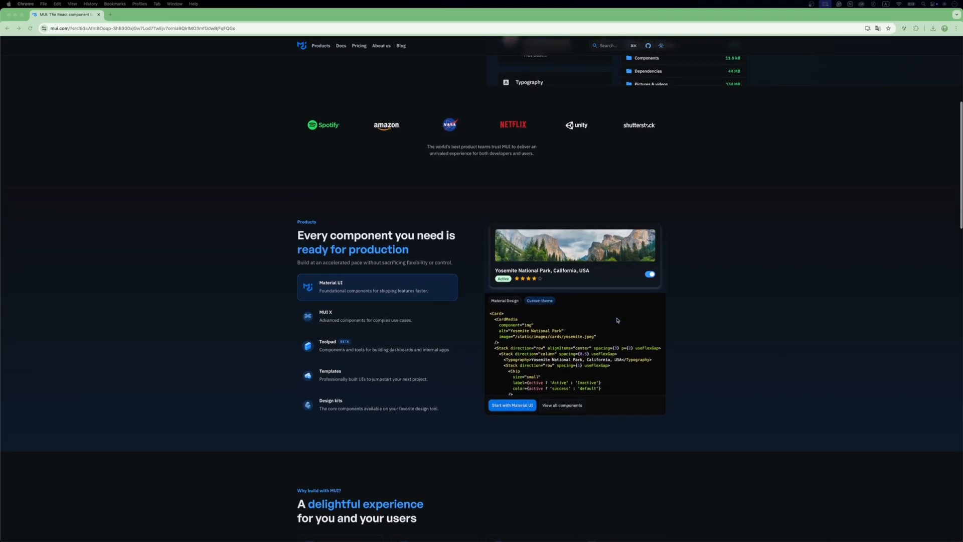
scroll("down", 3)
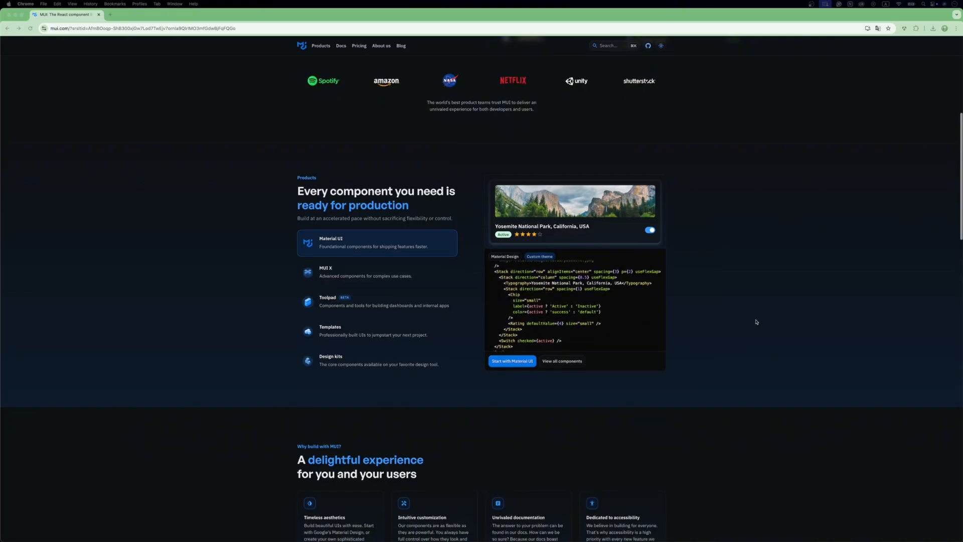
scroll("down", 3)
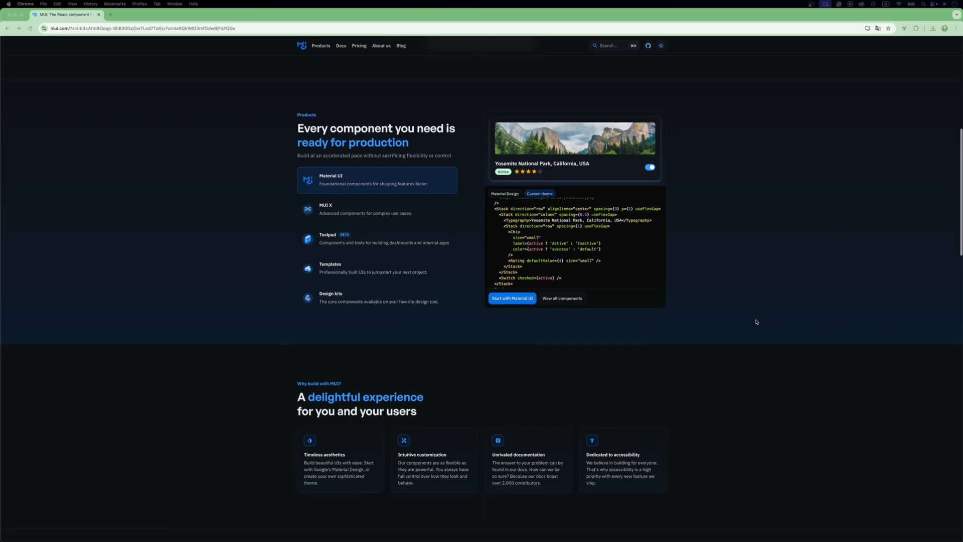
scroll("down", 3)
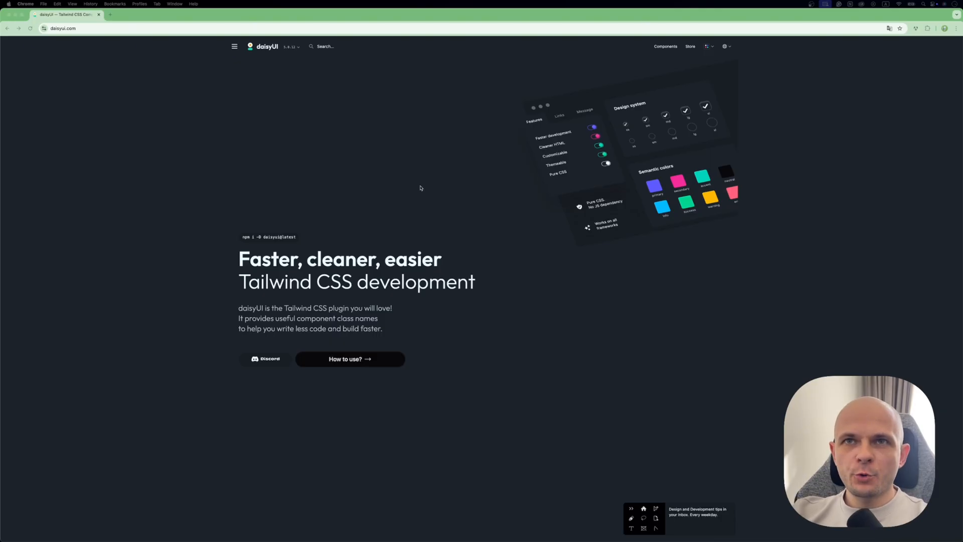
mouse_move(305, 40)
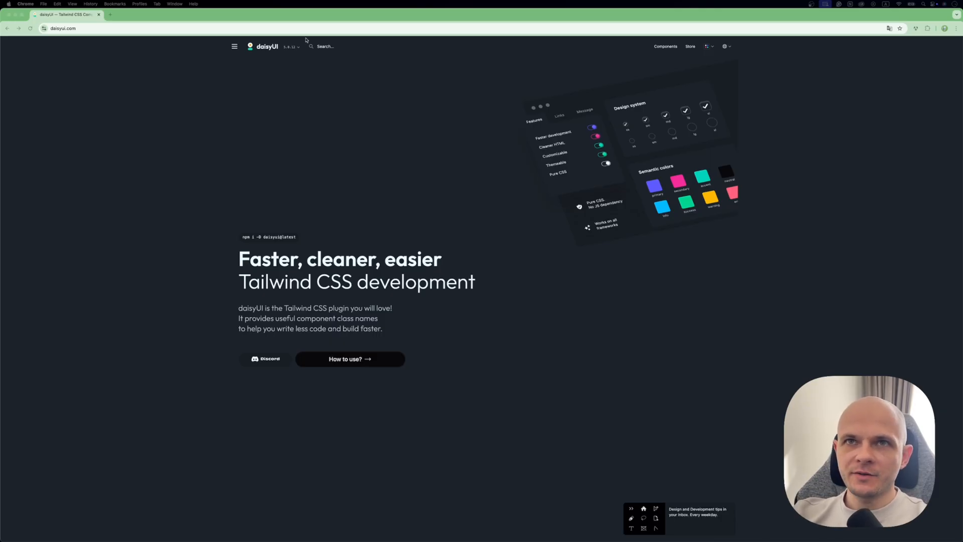
Go from the daisyUI docs Install page to the Vite framework tutorial
left_click(234, 47)
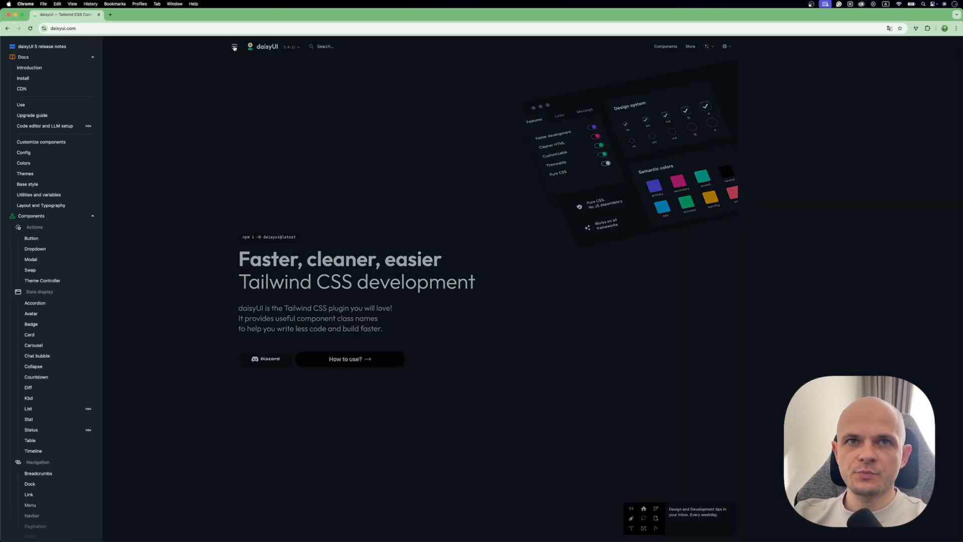
mouse_move(23, 78)
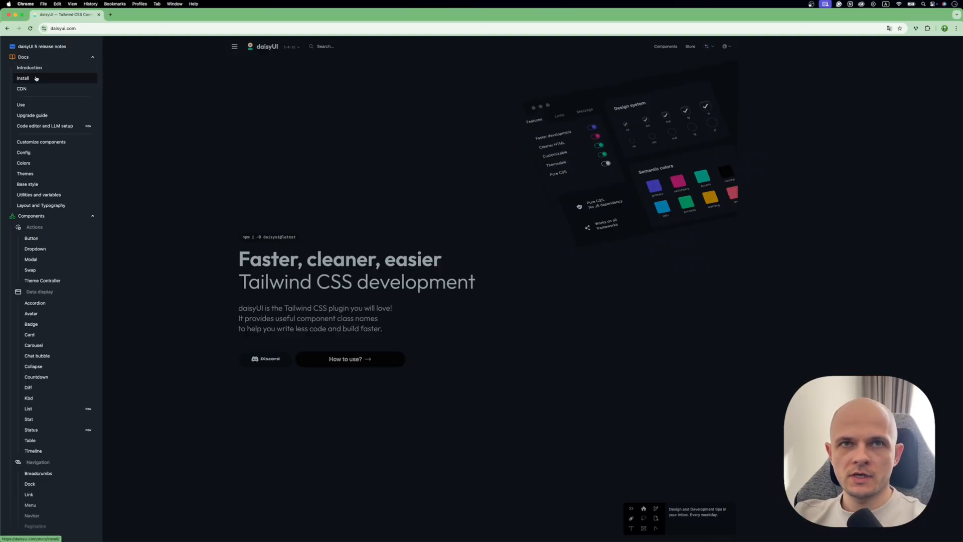
left_click(23, 78)
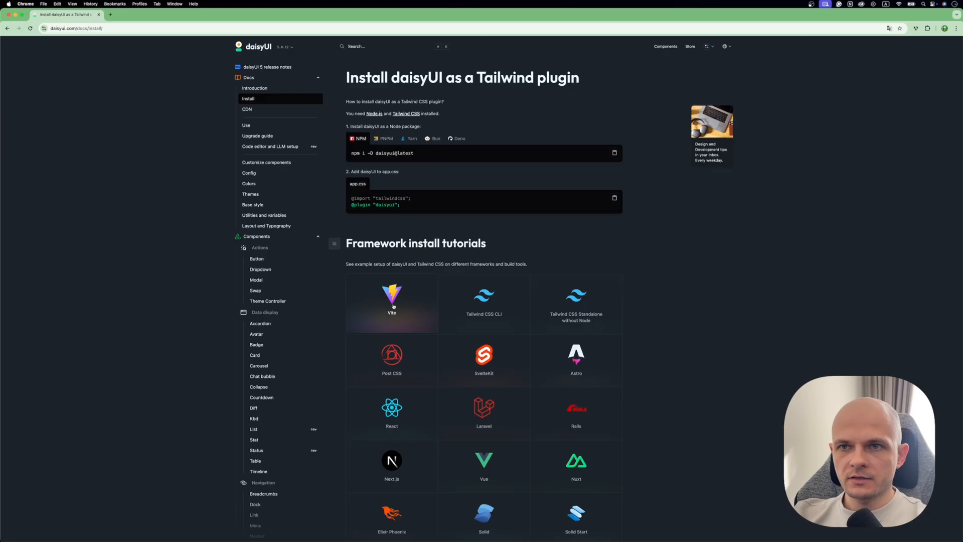
left_click(391, 300)
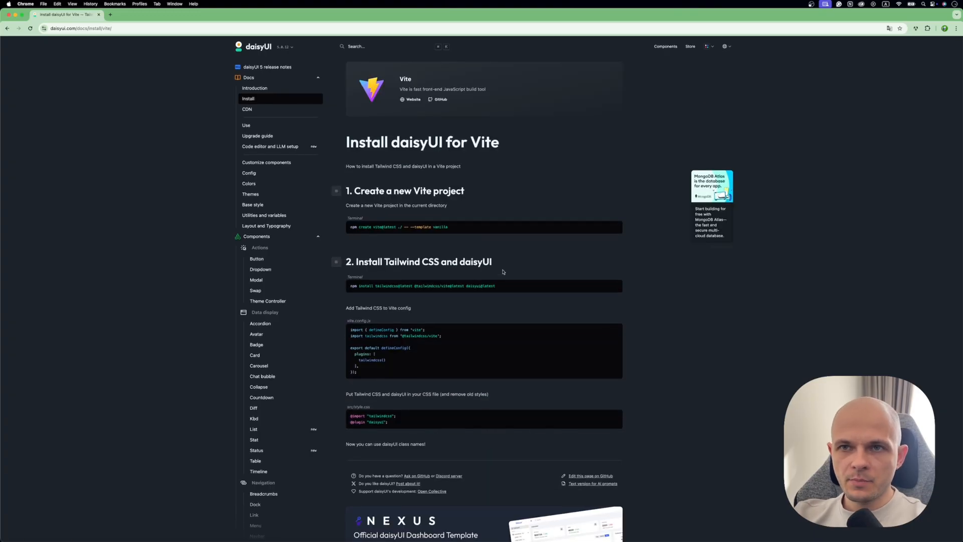
Read the Vite install steps, highlighting the Tailwind plugin config and daisyui plugin name
scroll("down", 3)
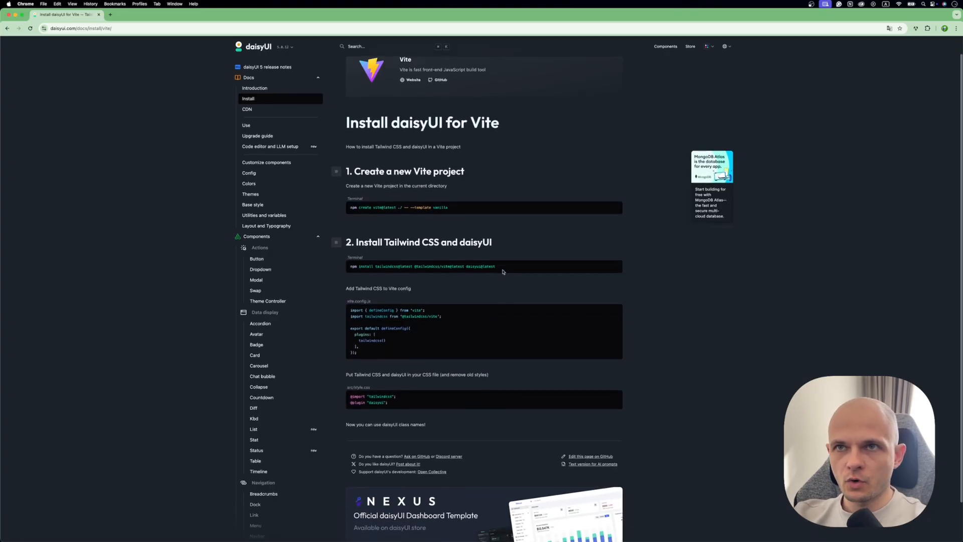
scroll("down", 3)
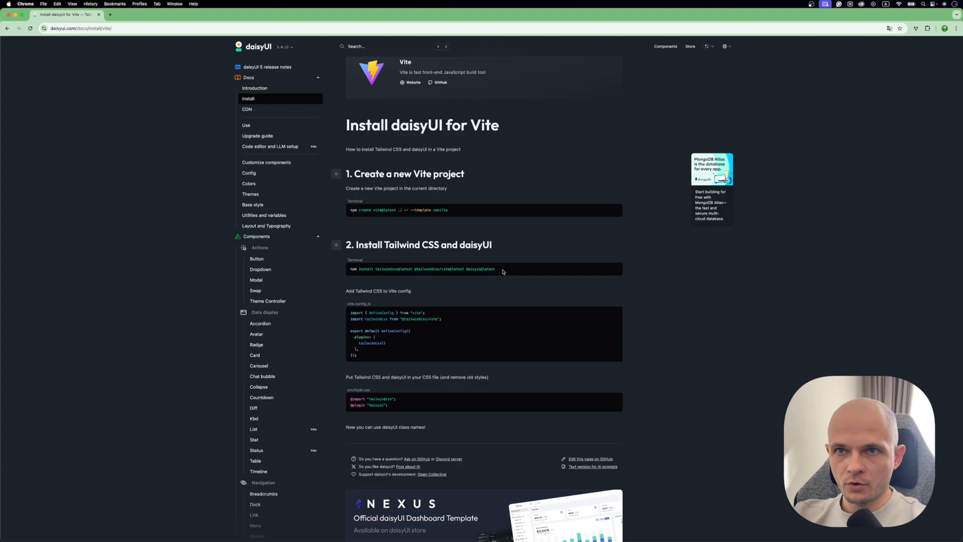
scroll("down", 3)
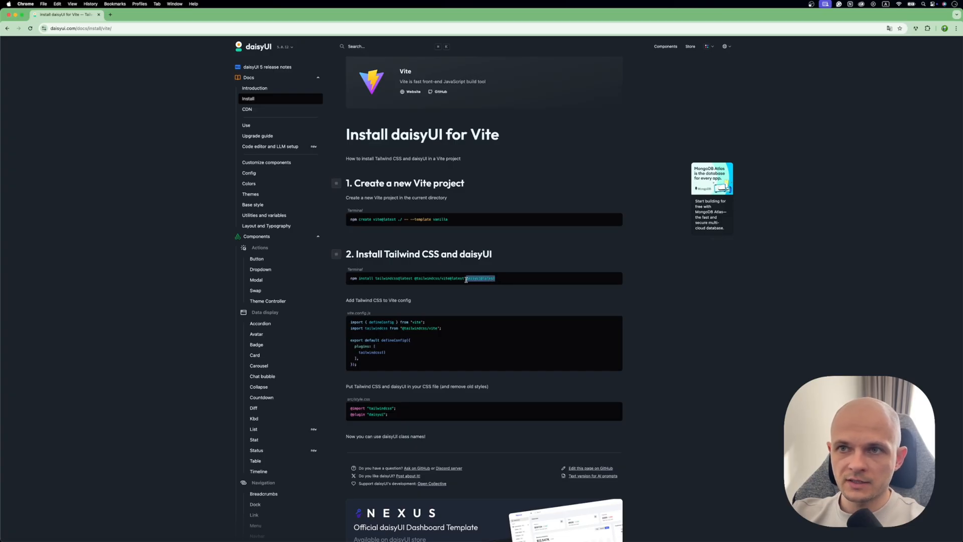
scroll("down", 3)
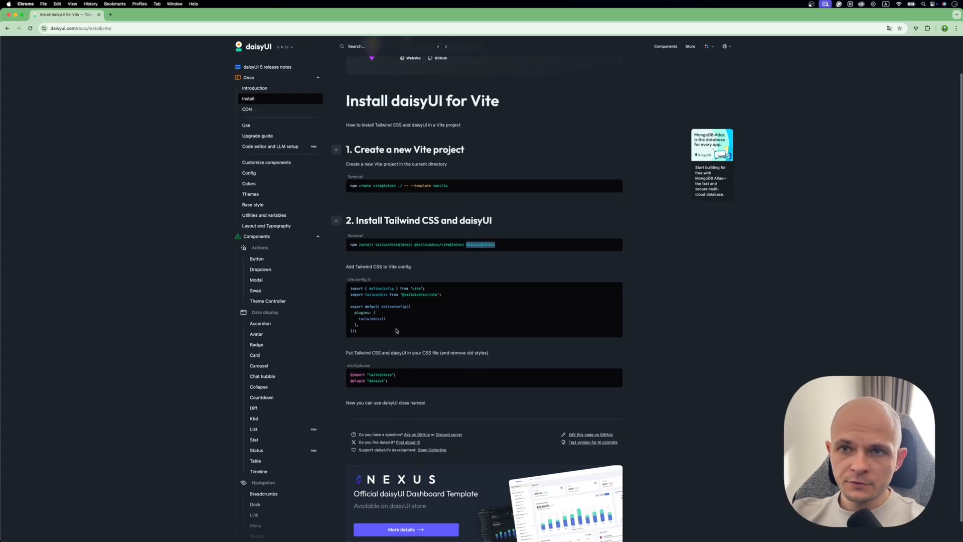
left_click_drag(353, 288, 358, 331)
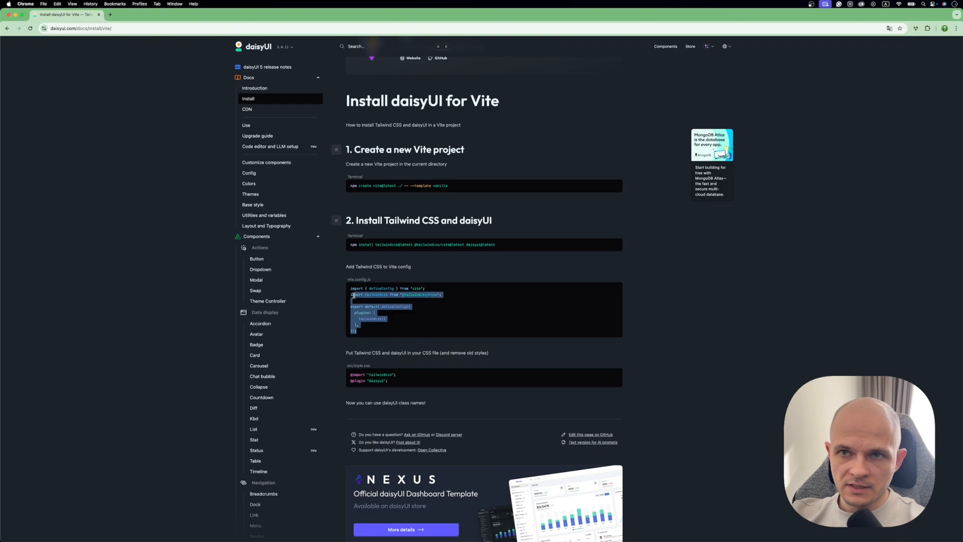
left_click(389, 332)
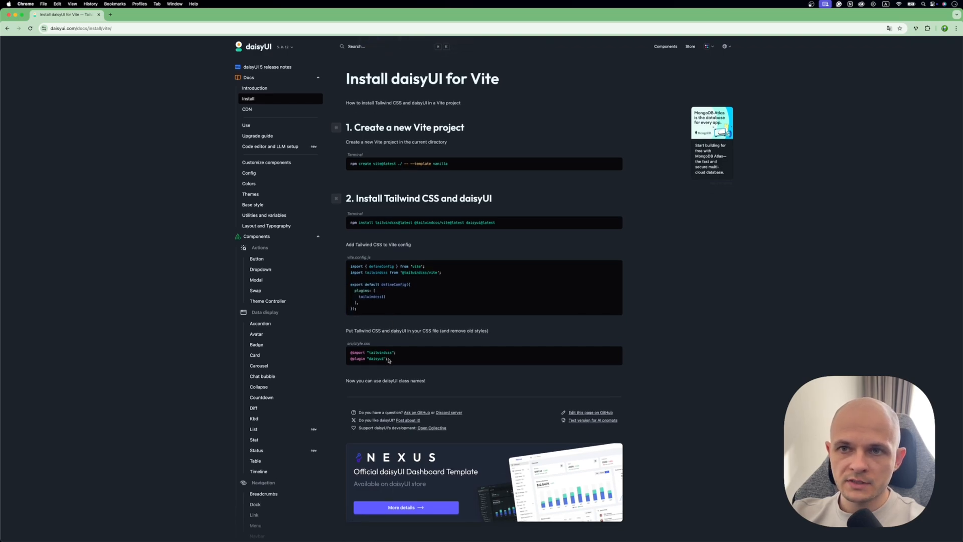
double_click(368, 358)
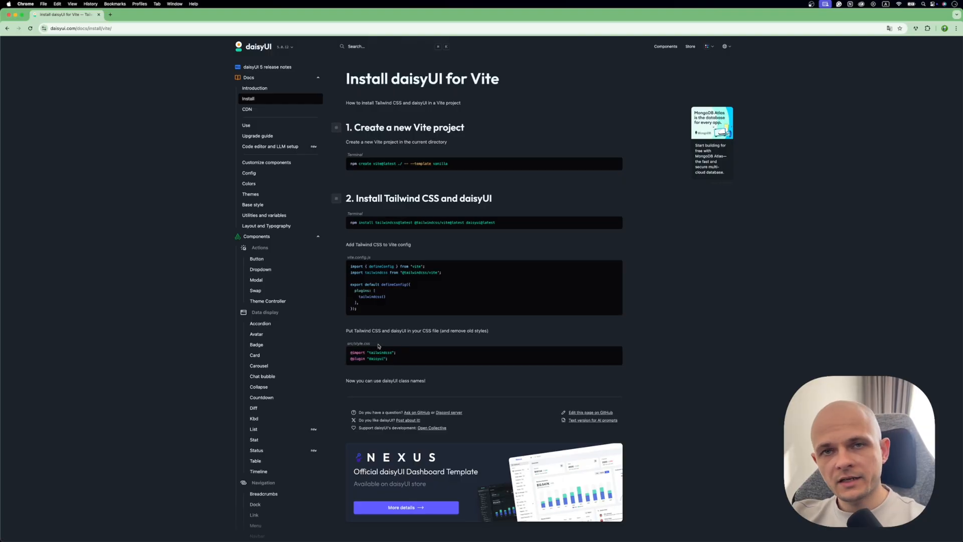
scroll("down", 3)
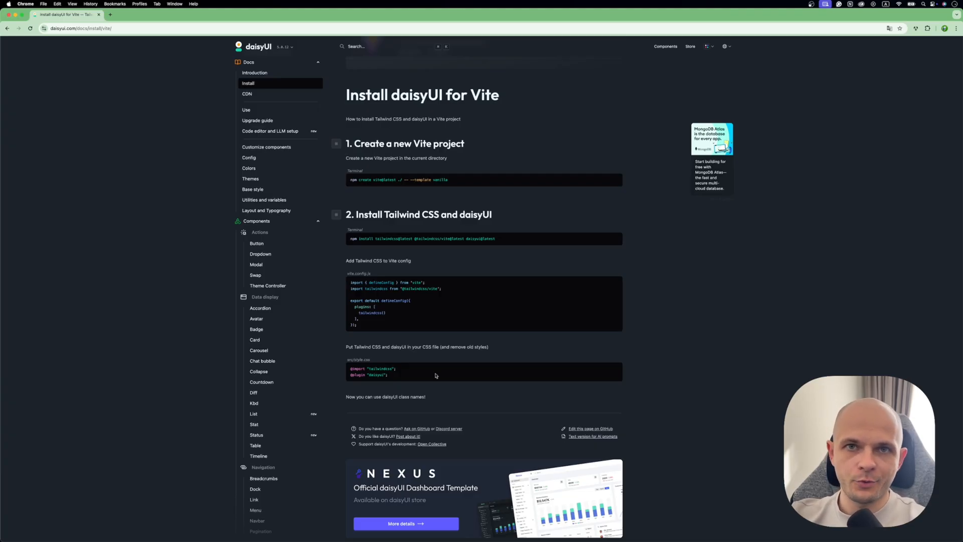
mouse_move(427, 264)
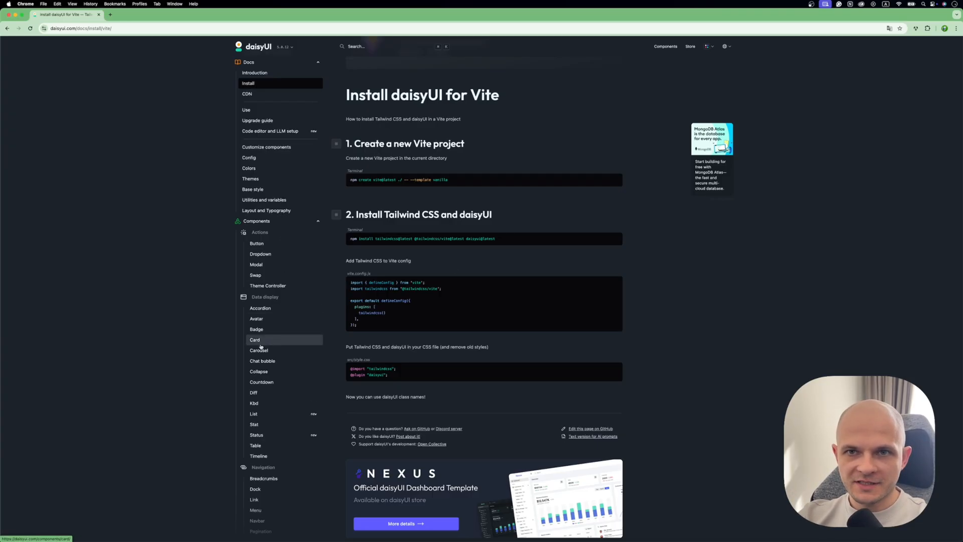
Open the daisyUI Card docs and copy the basic card's JSX snippet
left_click(254, 340)
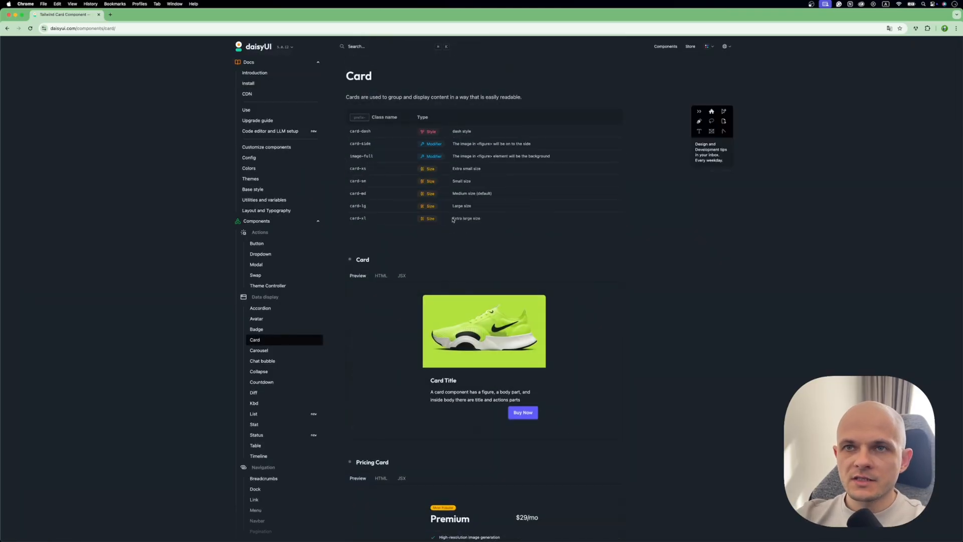
scroll("down", 3)
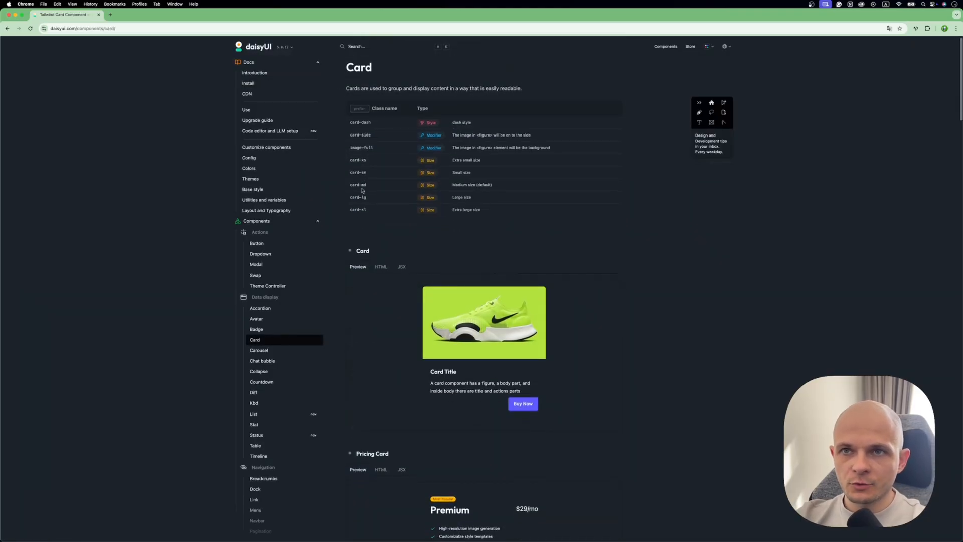
scroll("down", 3)
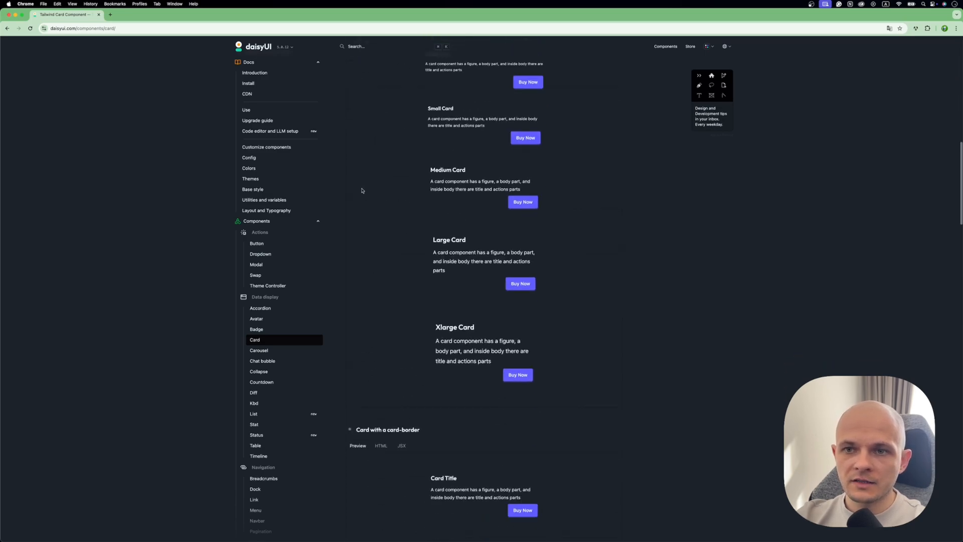
scroll("down", 3)
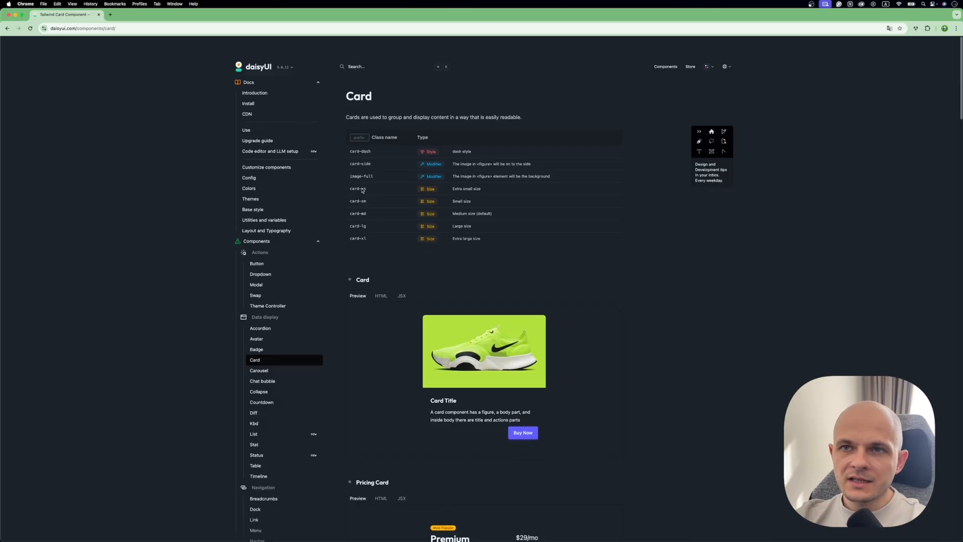
scroll("down", 3)
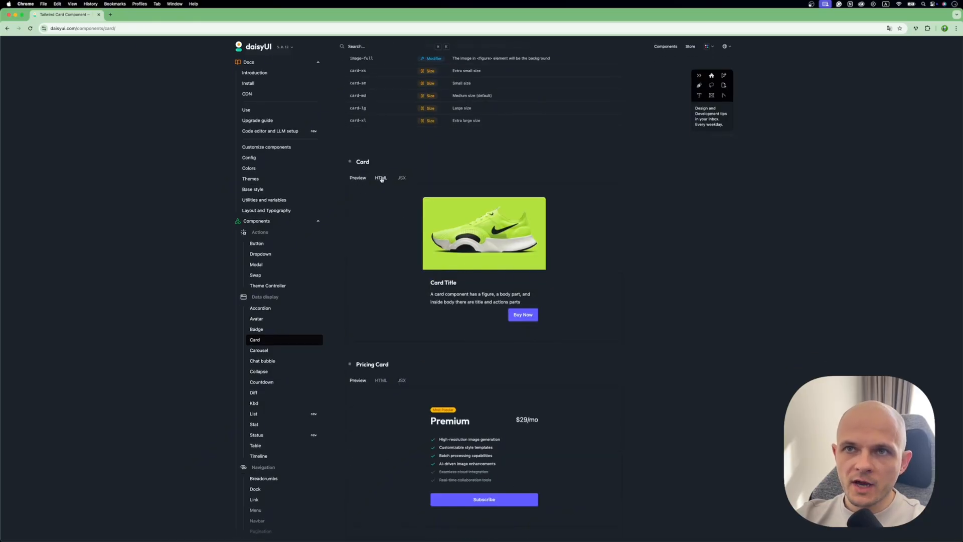
left_click(381, 178)
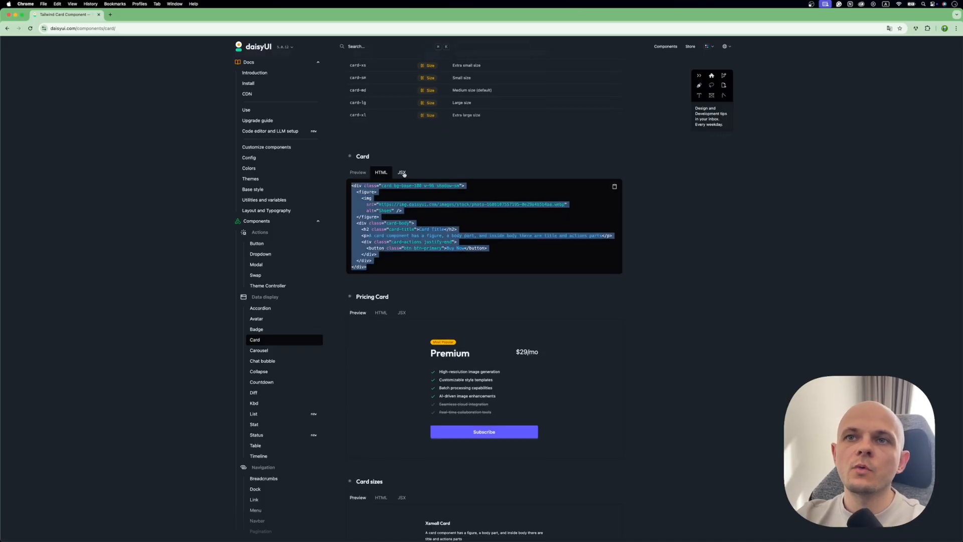
left_click(402, 172)
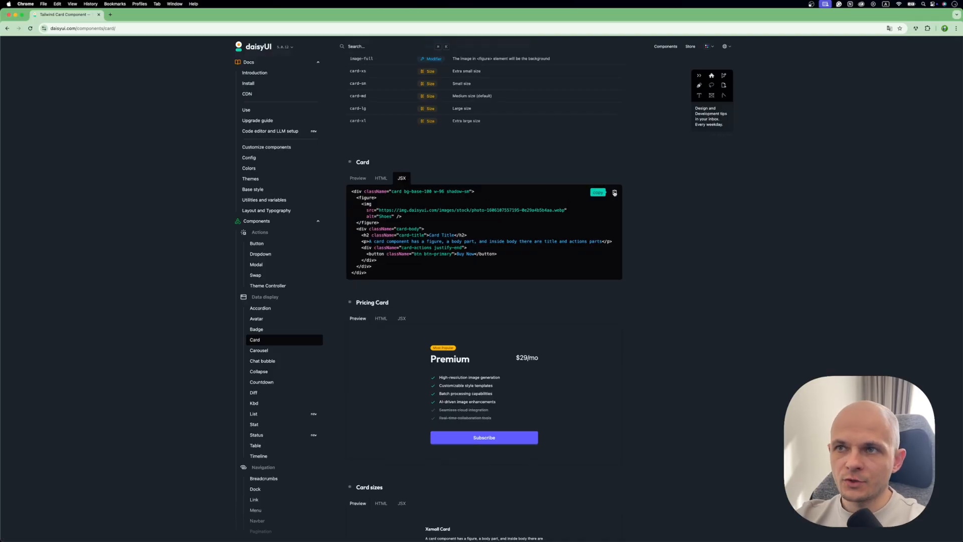
left_click(597, 192)
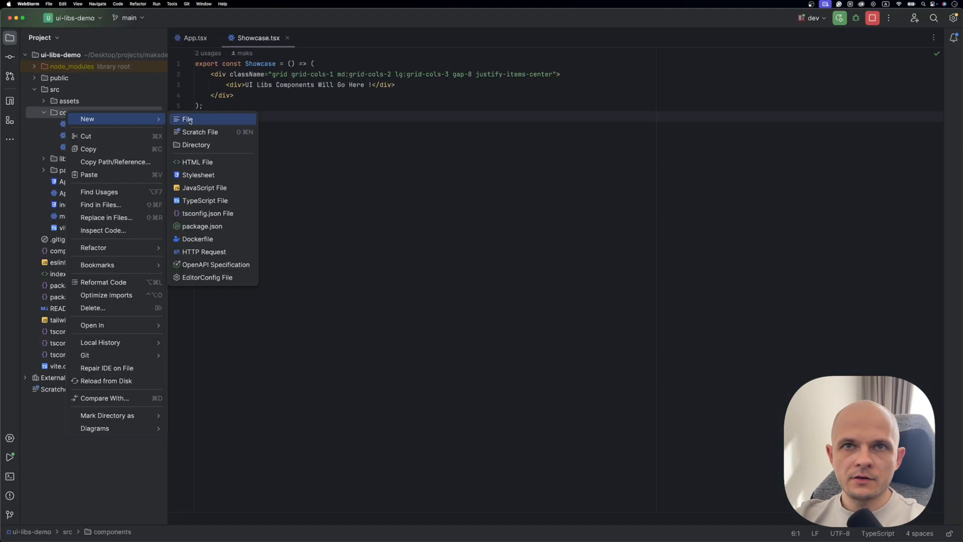
Create components/DaisyUICard.tsx and wrap the pasted card JSX as an exported DaisyUICard component
left_click(187, 119)
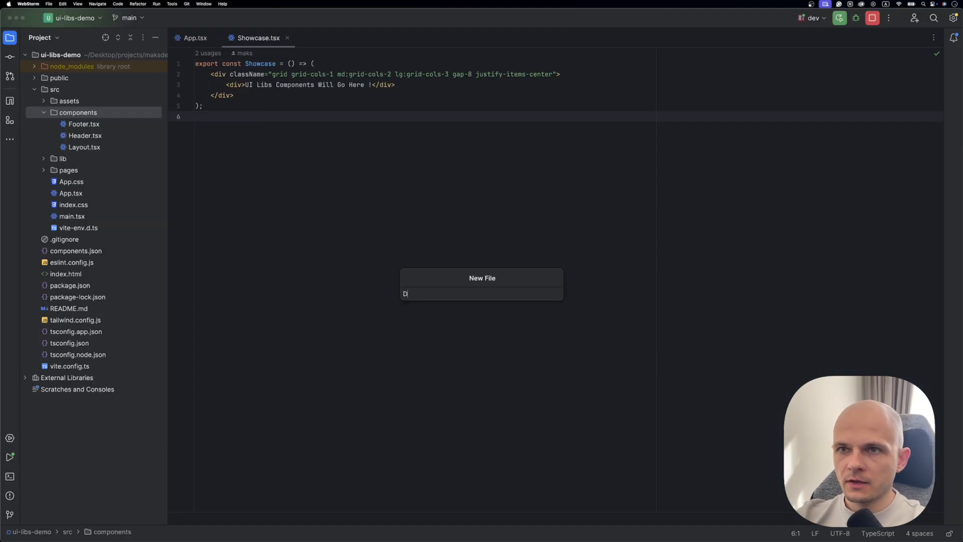
type("aisy")
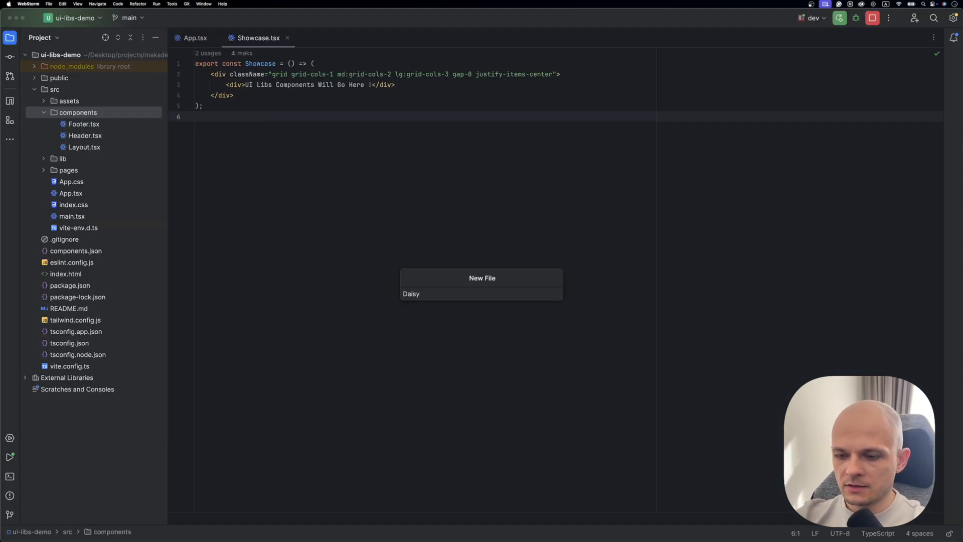
type("UICa")
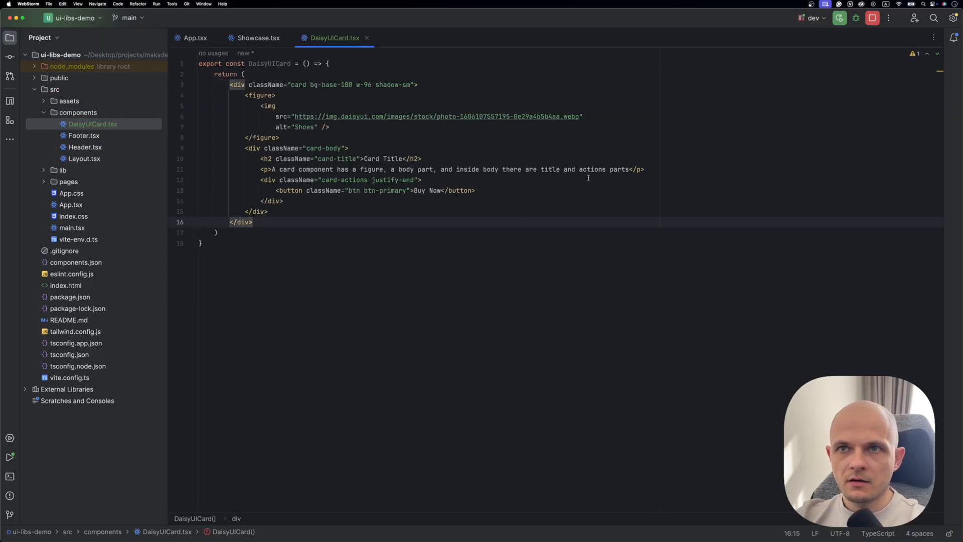
double_click(270, 63)
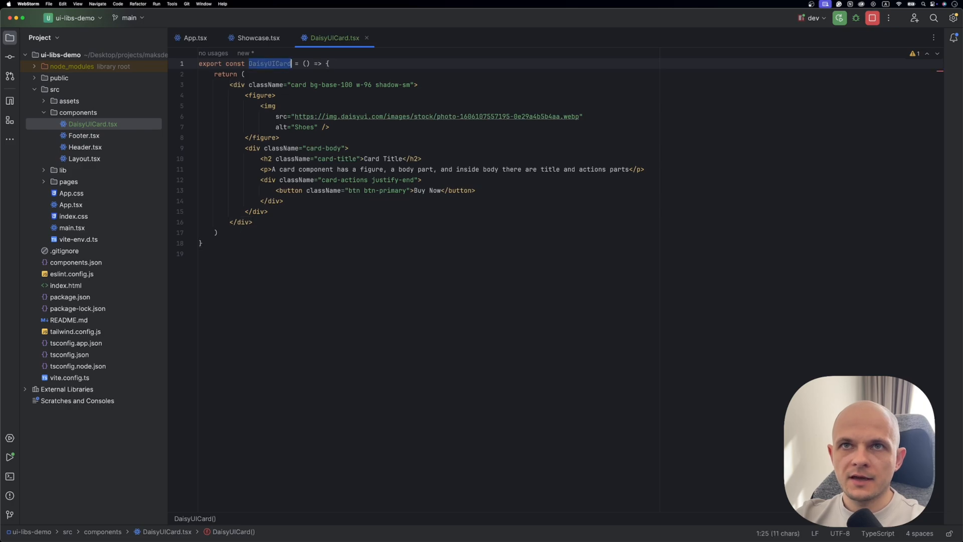
left_click(257, 38)
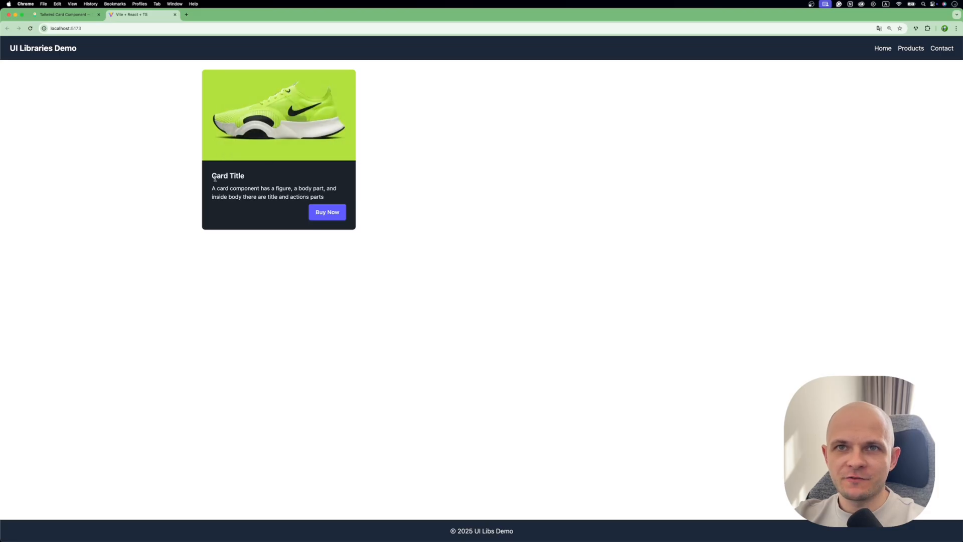
Check that the localhost demo app shows the daisyUI shoe card
left_click_drag(212, 188, 323, 197)
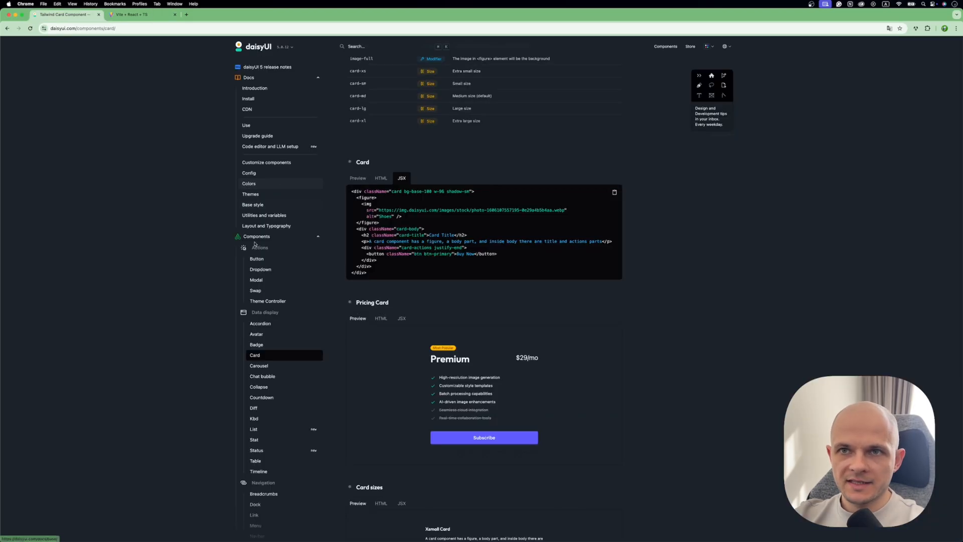
scroll("down", 3)
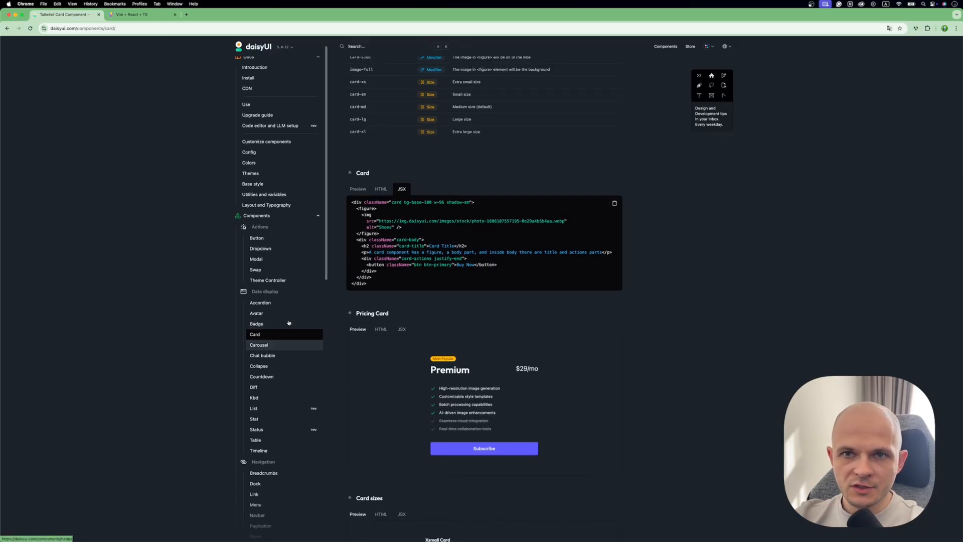
scroll("down", 3)
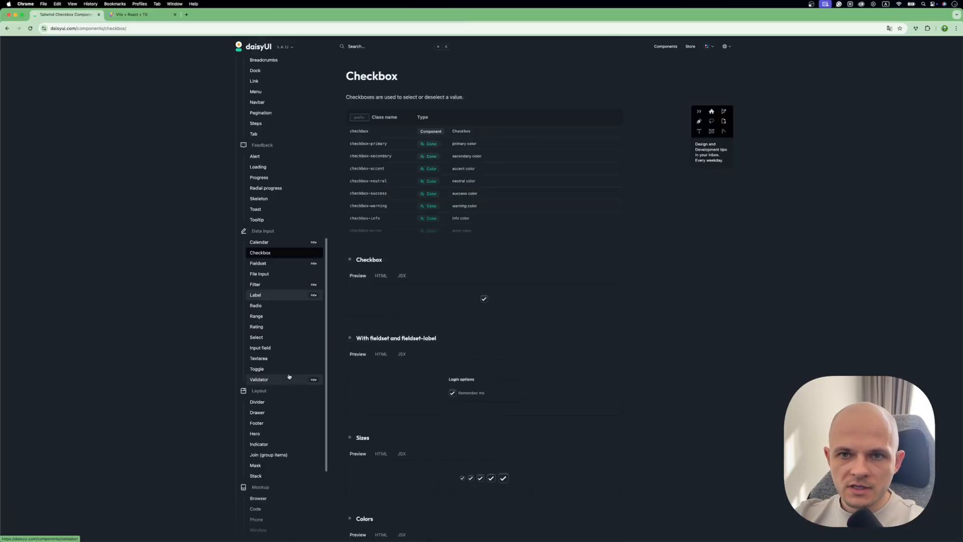
Browse daisyUI's Toggle and Drawer component pages, closing the drawer example
left_click(256, 369)
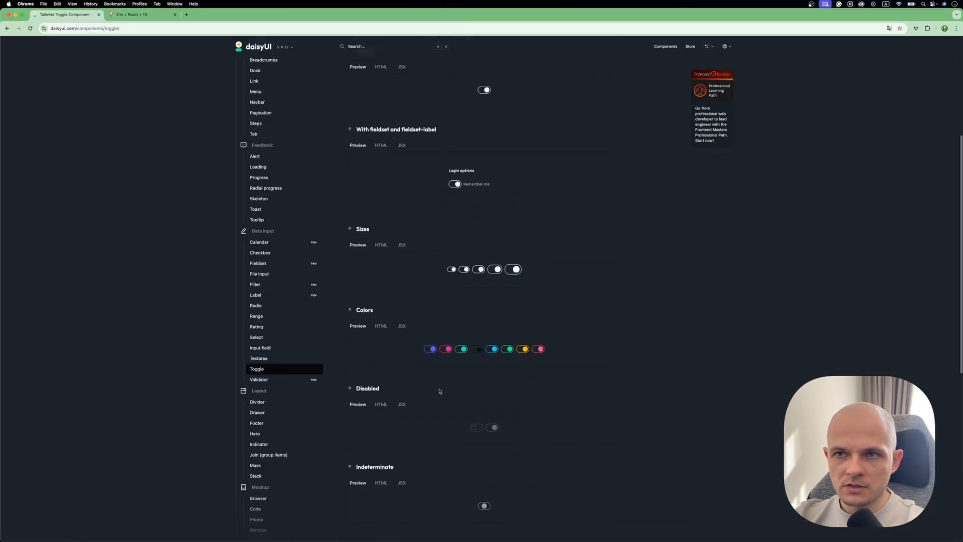
left_click(257, 413)
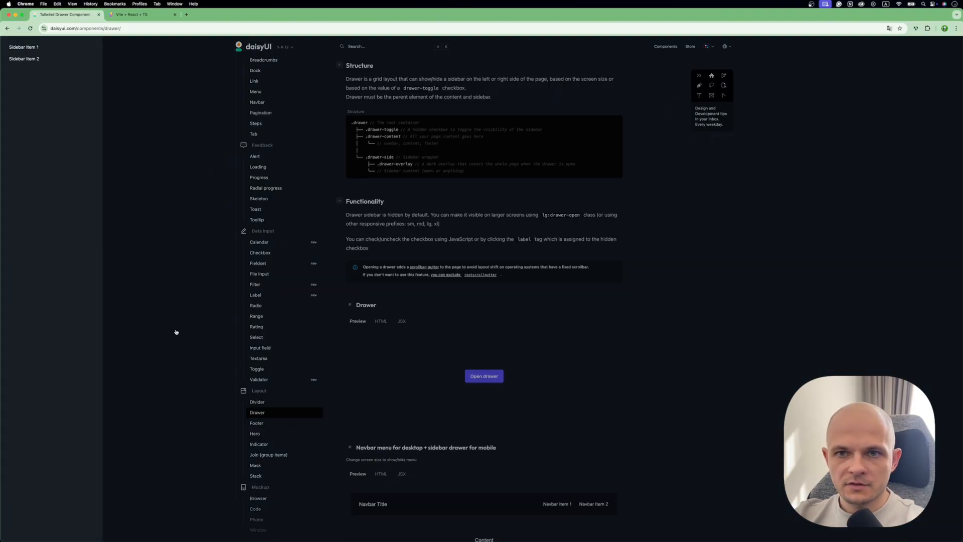
left_click(257, 422)
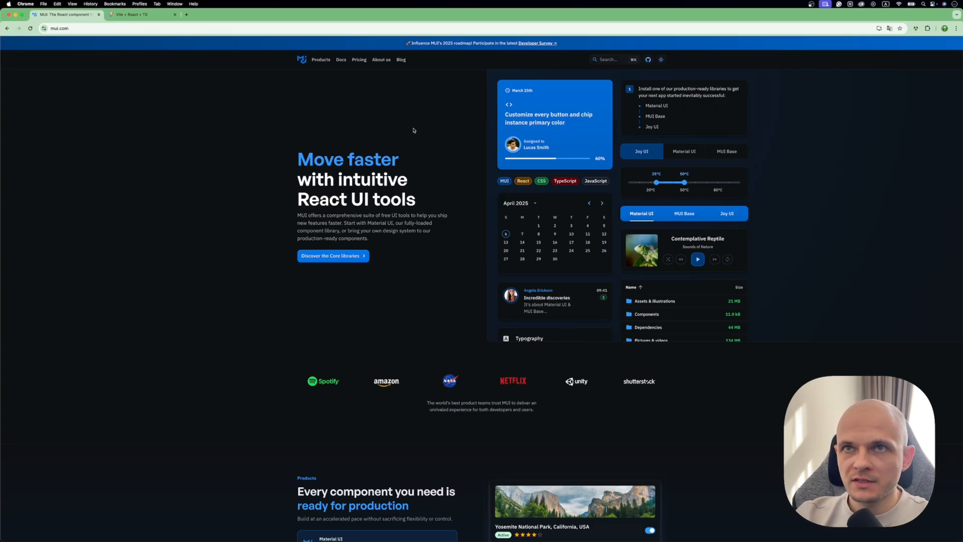
mouse_move(359, 60)
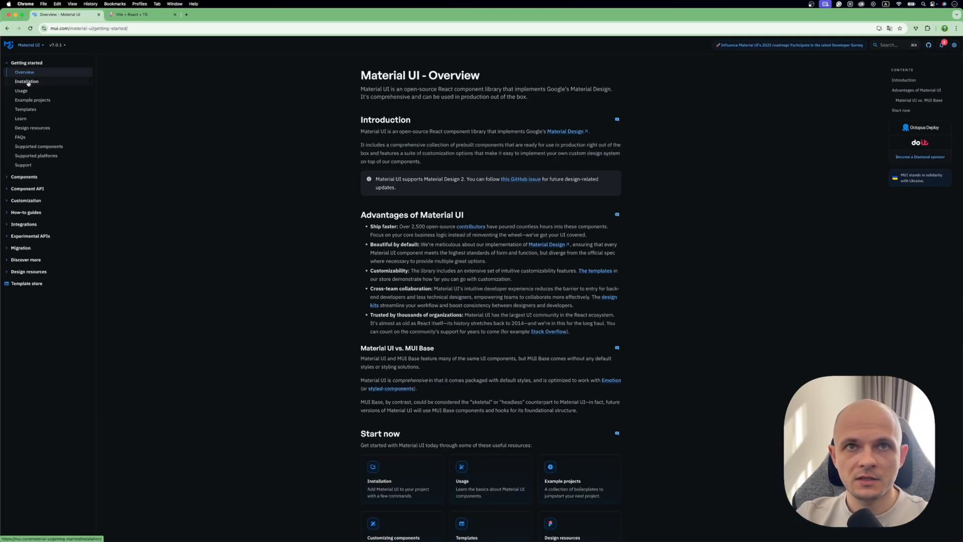
Open the Material UI Installation docs showing the Emotion and styled-components npm commands
left_click(27, 81)
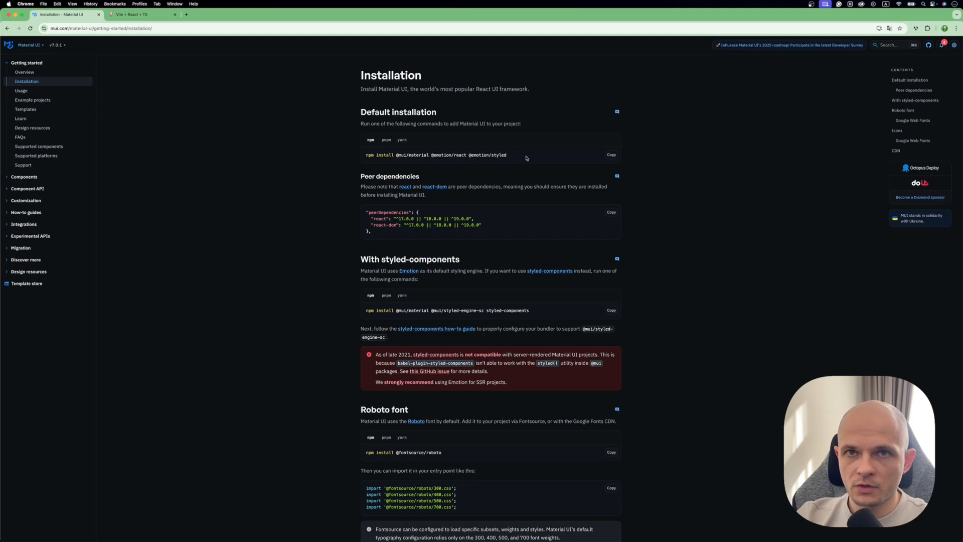
mouse_move(423, 269)
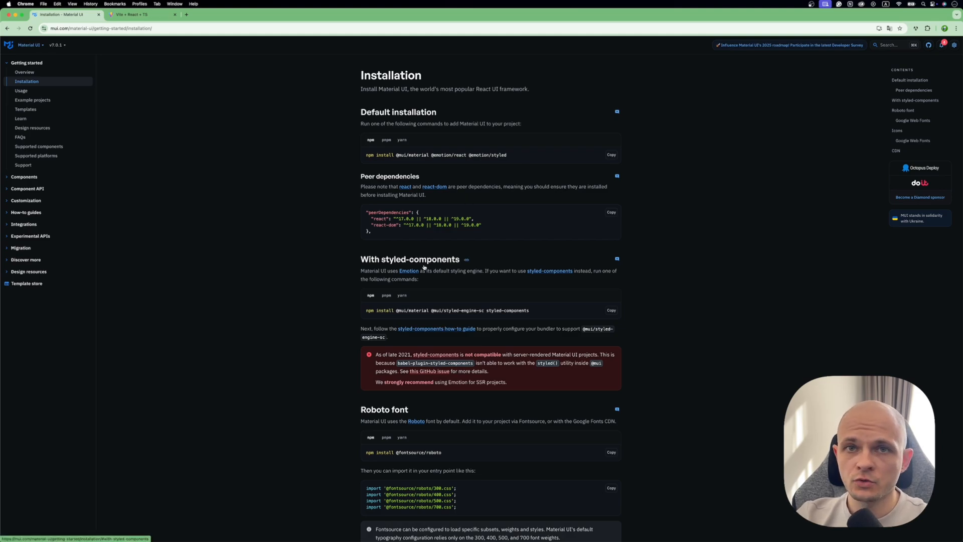
mouse_move(367, 294)
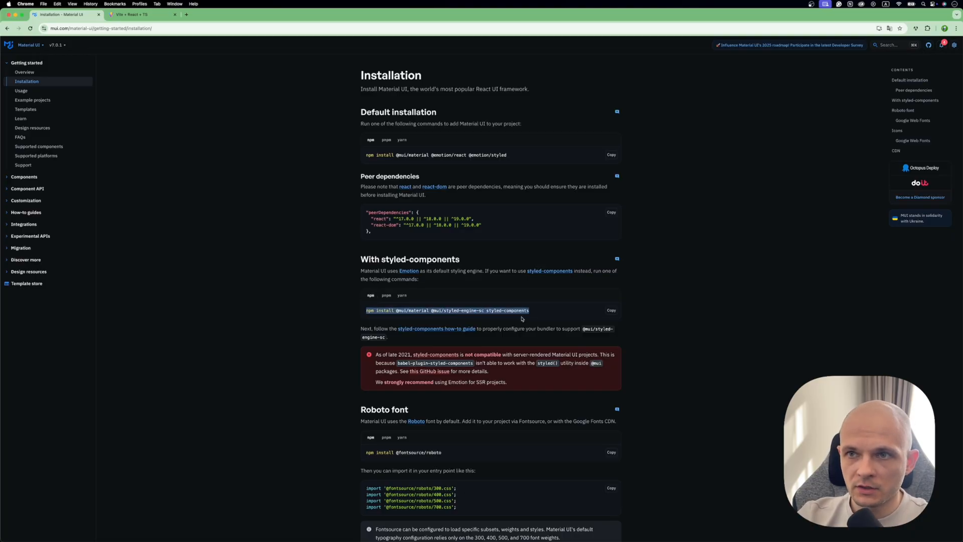
left_click(527, 309)
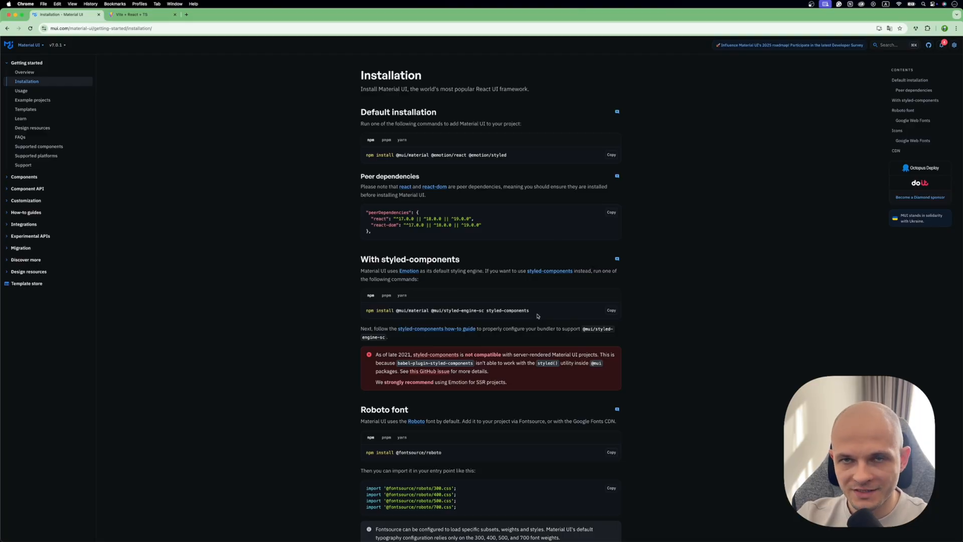
scroll("down", 3)
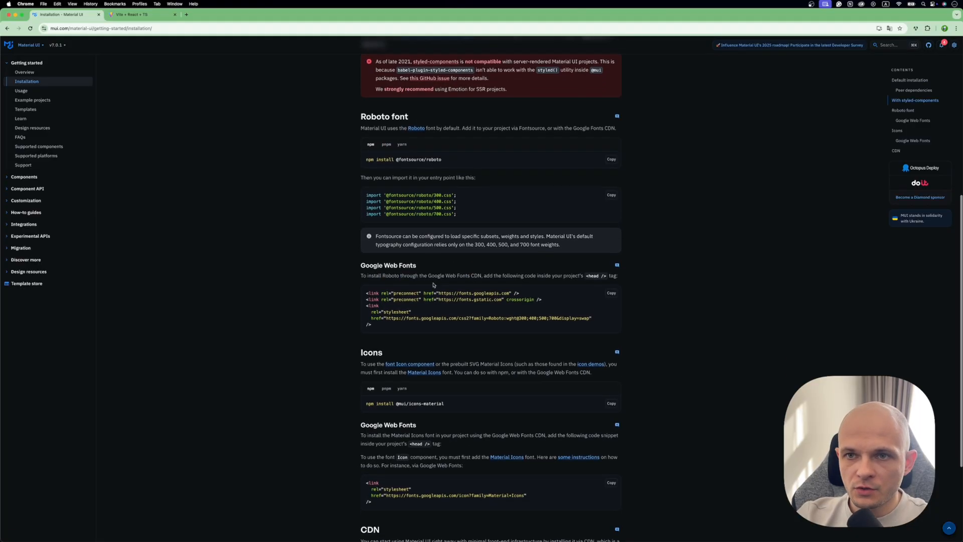
scroll("up", 3)
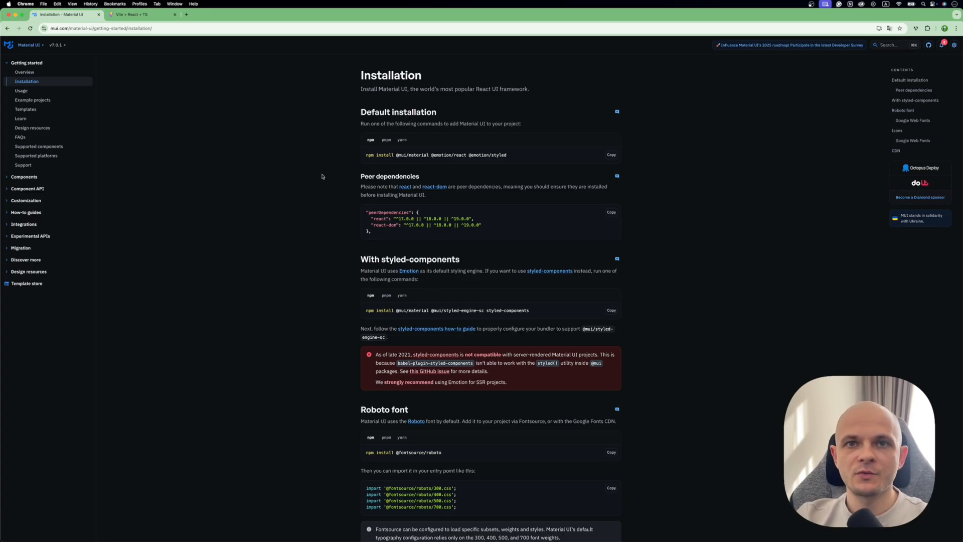
mouse_move(102, 164)
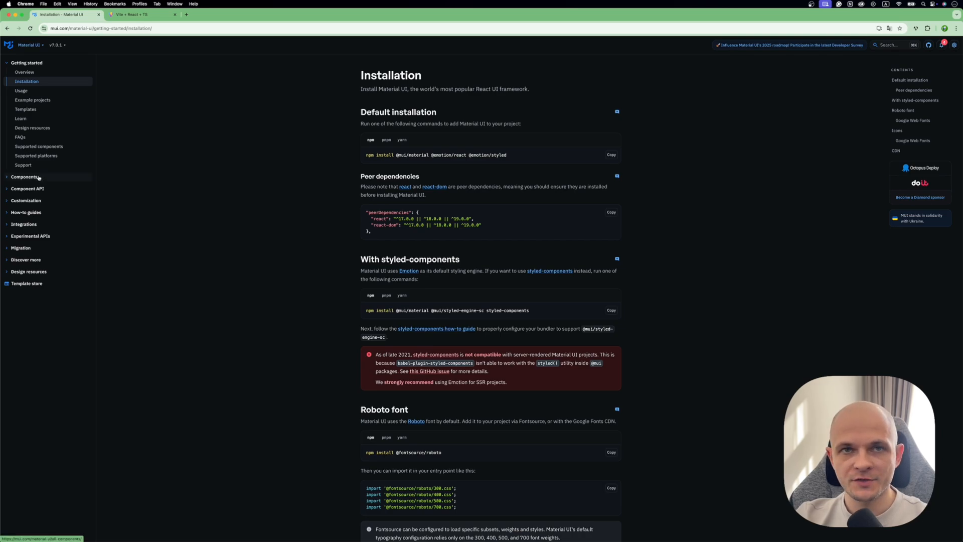
Open the Material UI Card docs and scroll to the Outlined Card demo
left_click(26, 177)
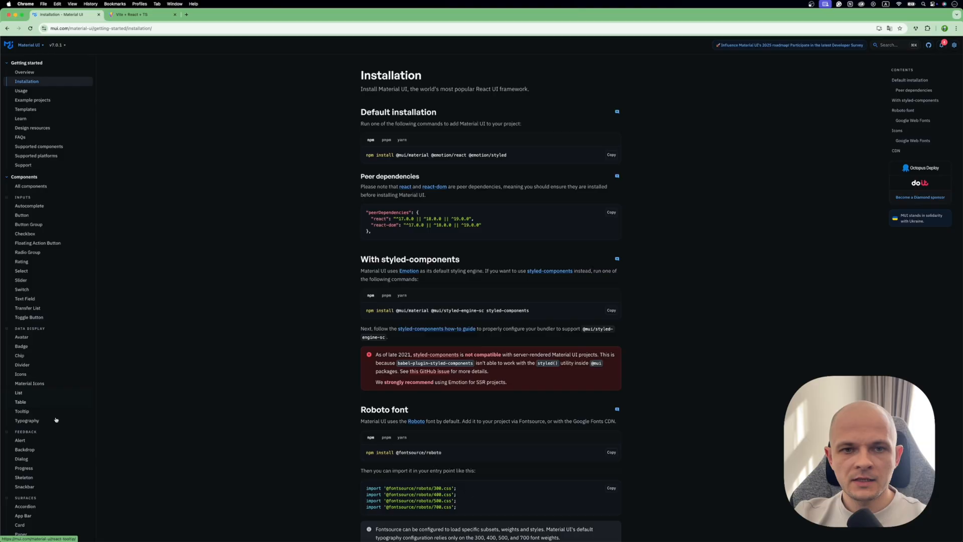
mouse_move(28, 525)
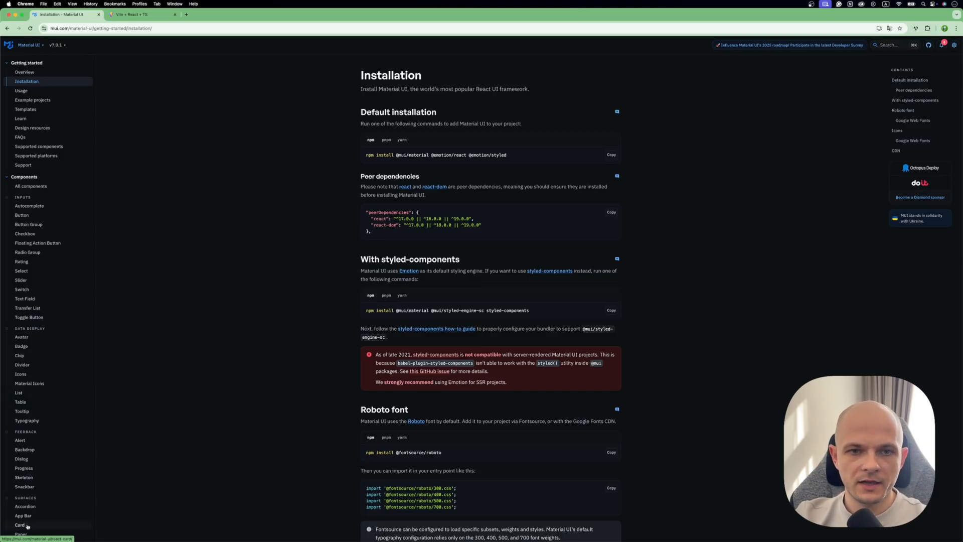
left_click(19, 525)
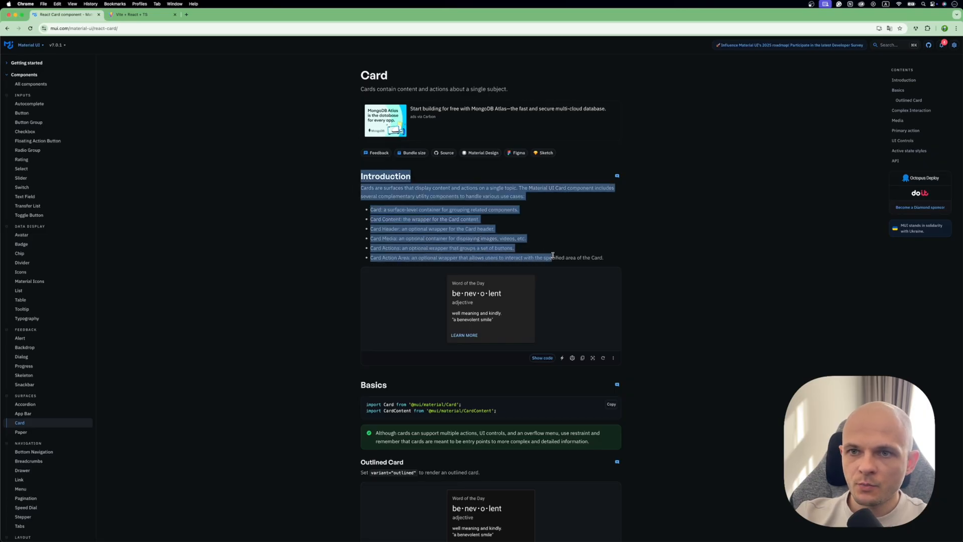
scroll("down", 3)
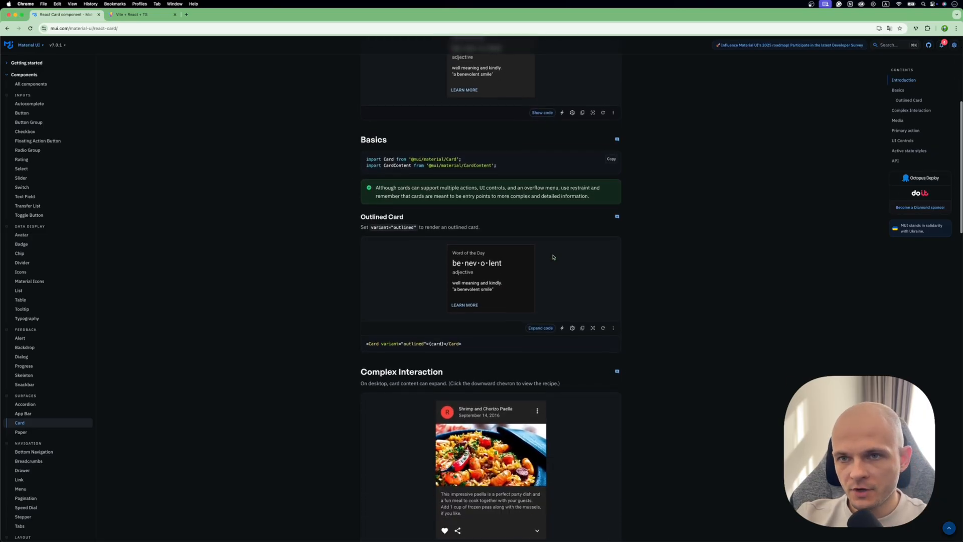
scroll("down", 3)
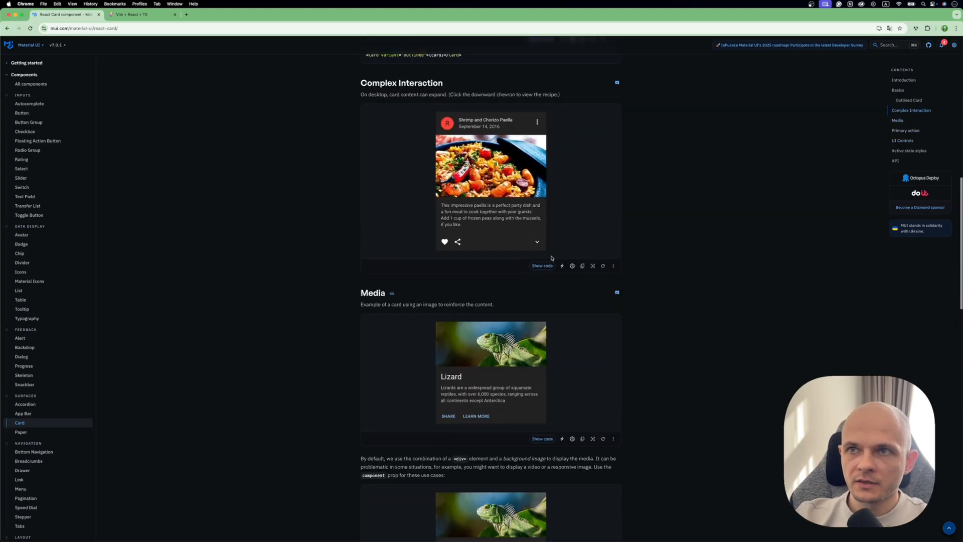
scroll("up", 3)
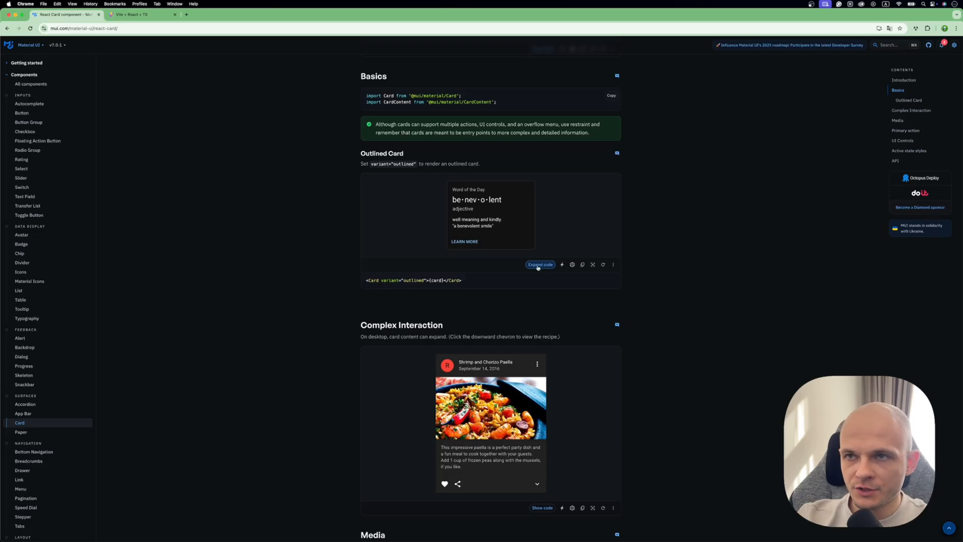
Expand the Outlined Card's TypeScript source and open it in CodeSandbox
left_click(540, 264)
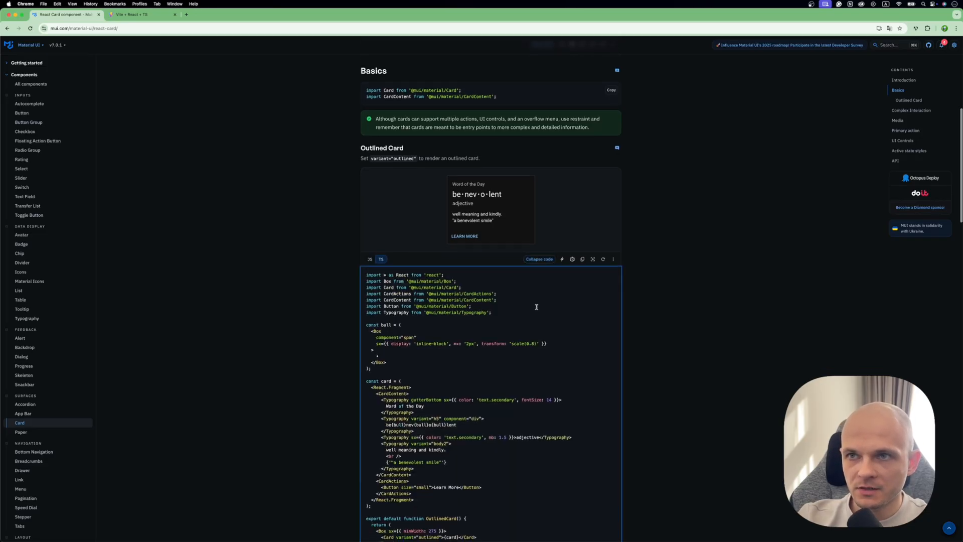
scroll("down", 3)
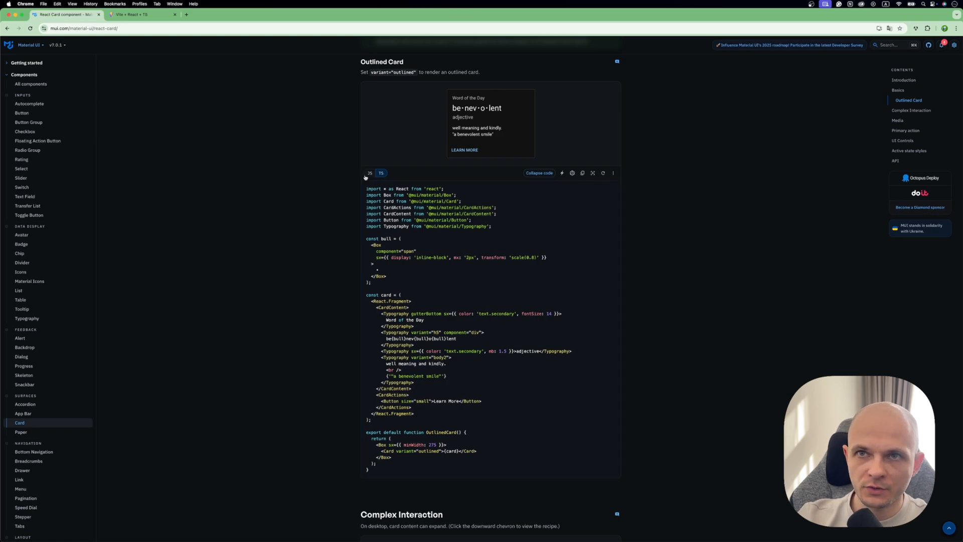
left_click(369, 172)
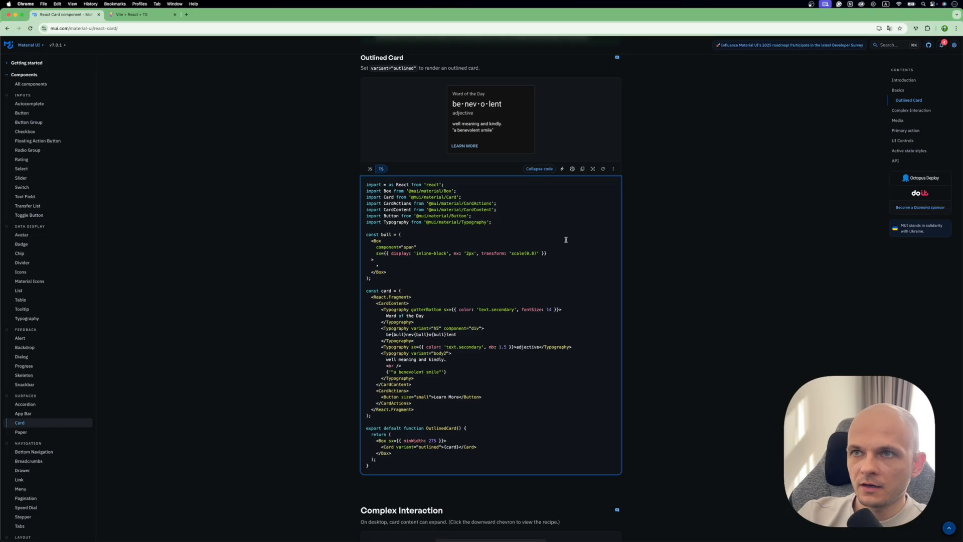
scroll("down", 3)
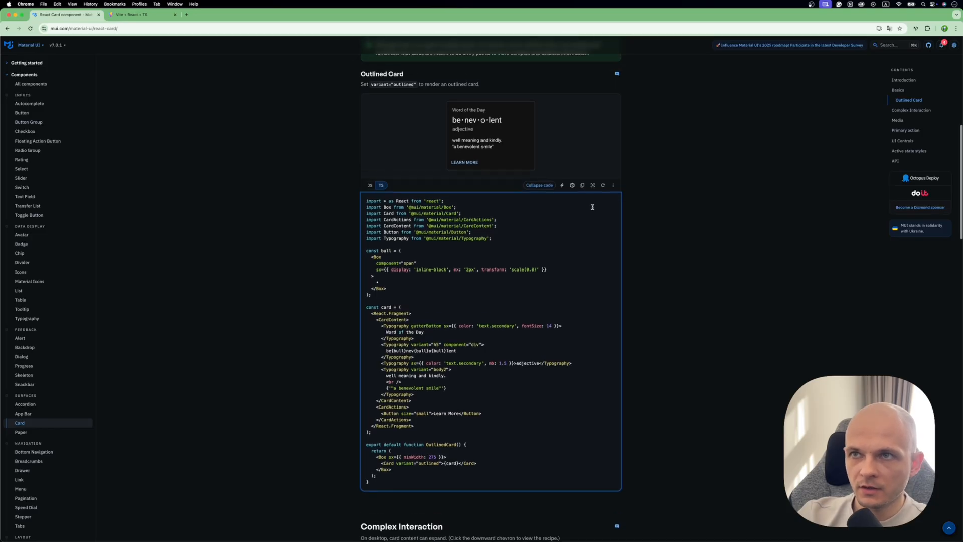
mouse_move(572, 185)
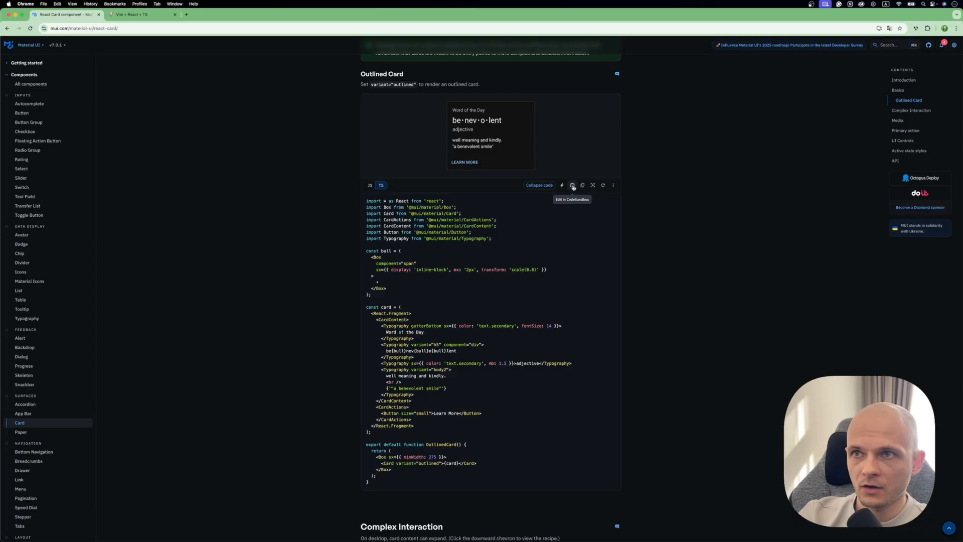
left_click(572, 185)
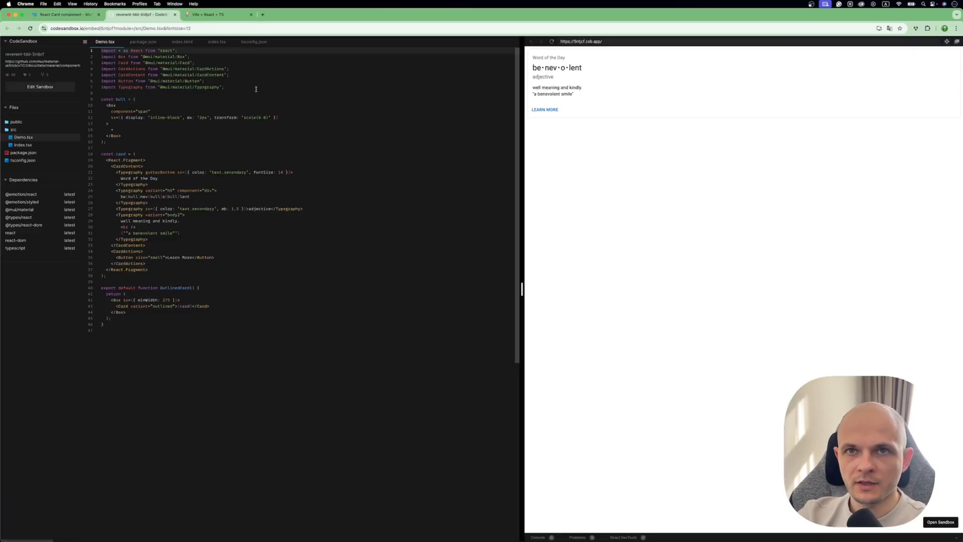
Begin entering the 'Hello world' card text
type("Hello world")
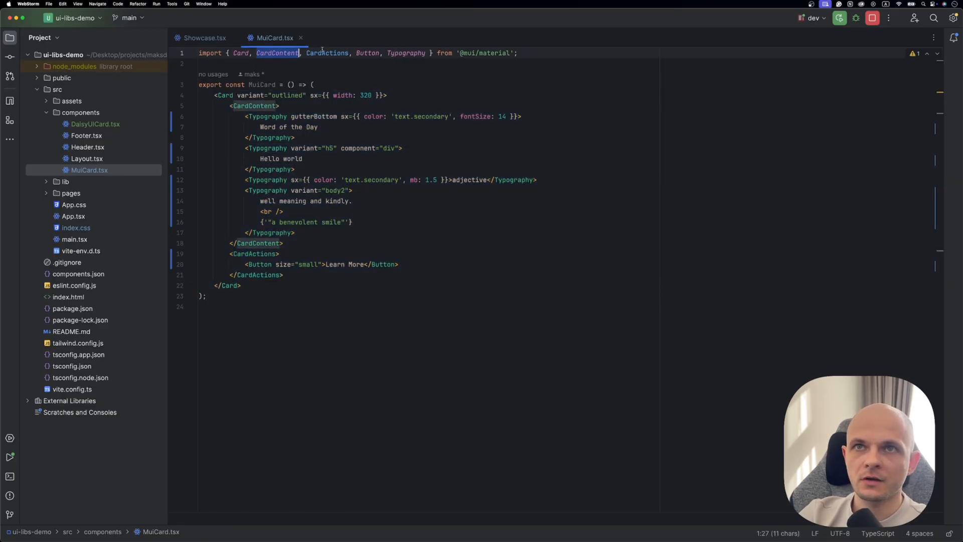
Highlight the CardContent import and the MuiCard component name in MuiCard.tsx
double_click(366, 53)
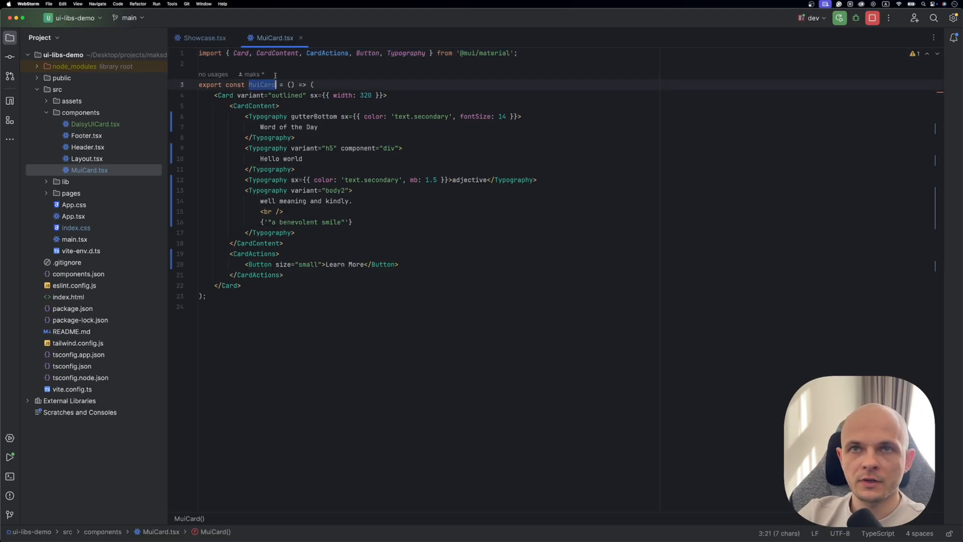
left_click(203, 38)
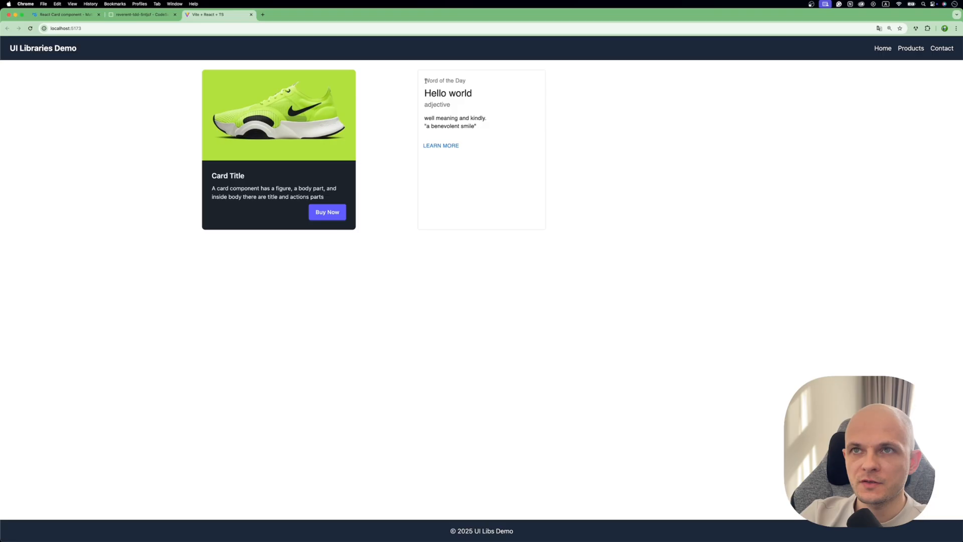
Compare the demo app's outlined 'Hello world' card against the MUI Card docs
left_click(66, 14)
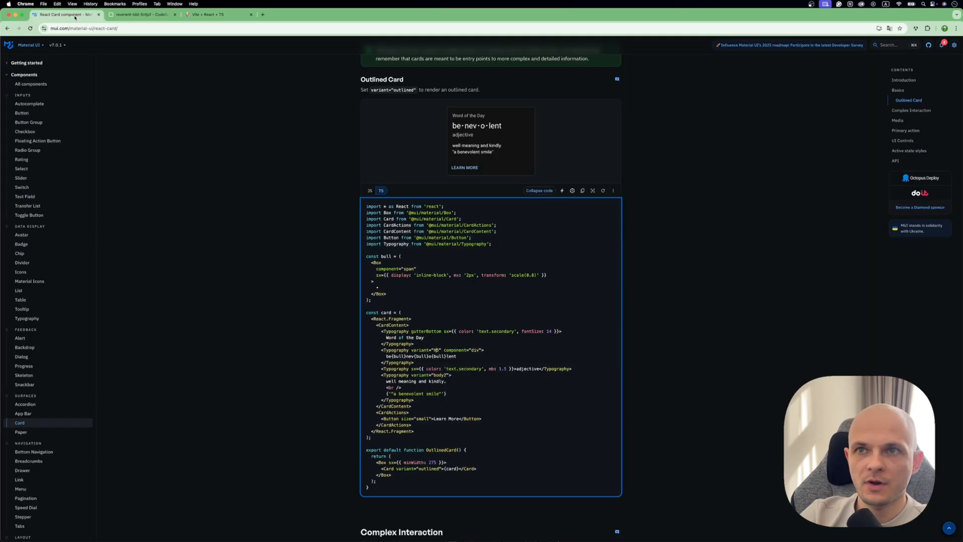
left_click(216, 14)
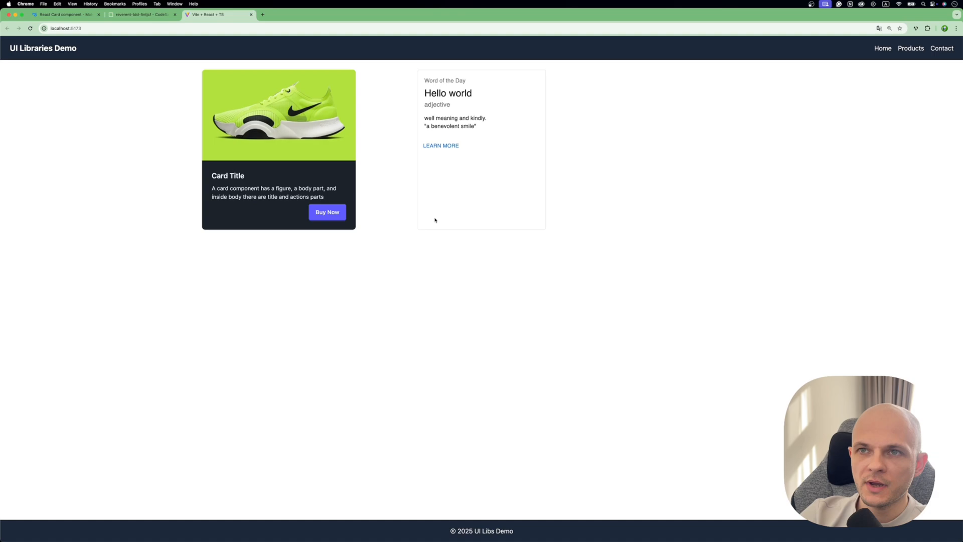
mouse_move(388, 158)
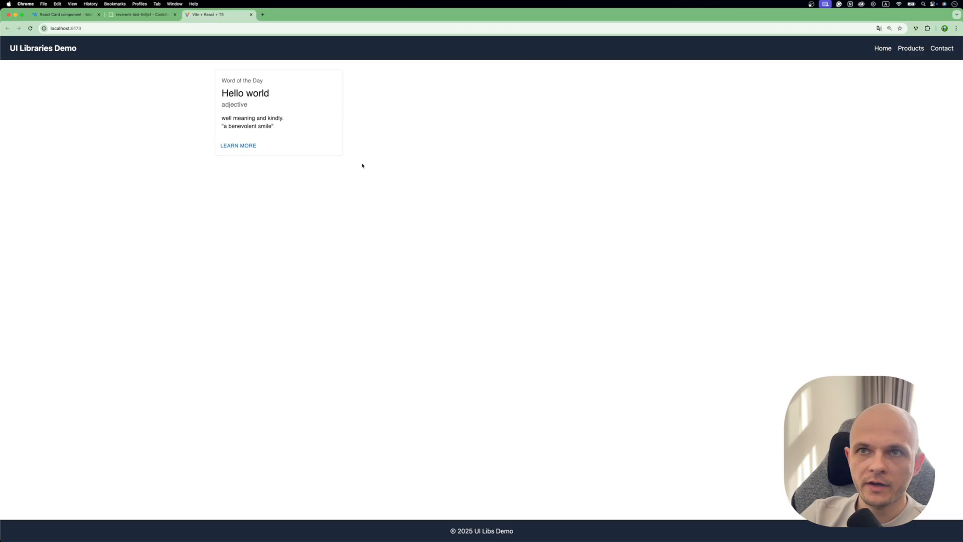
left_click_drag(222, 80, 273, 129)
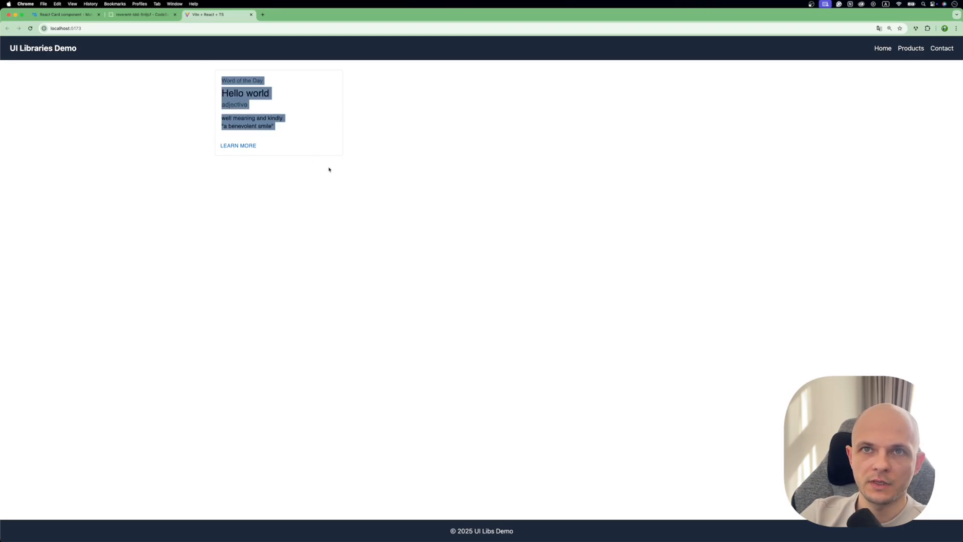
left_click(66, 14)
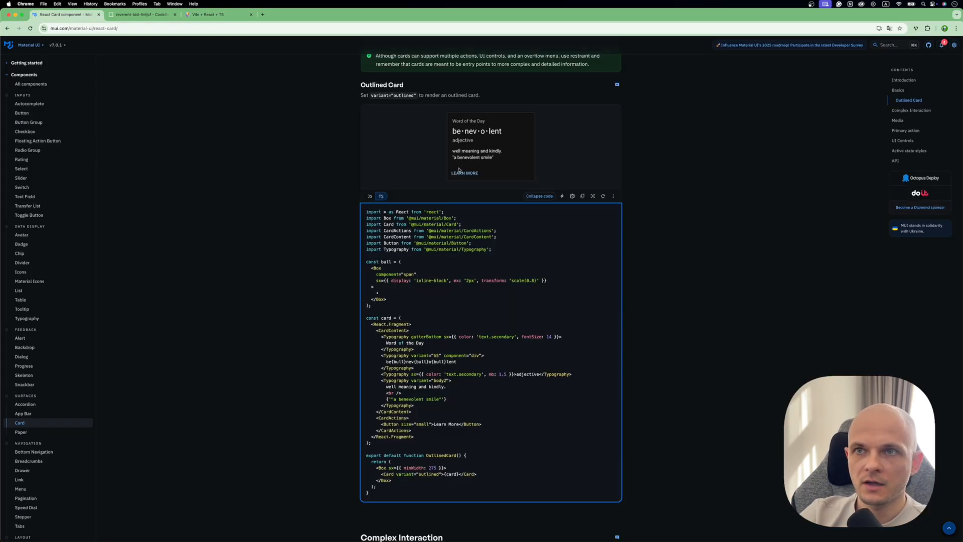
left_click(213, 14)
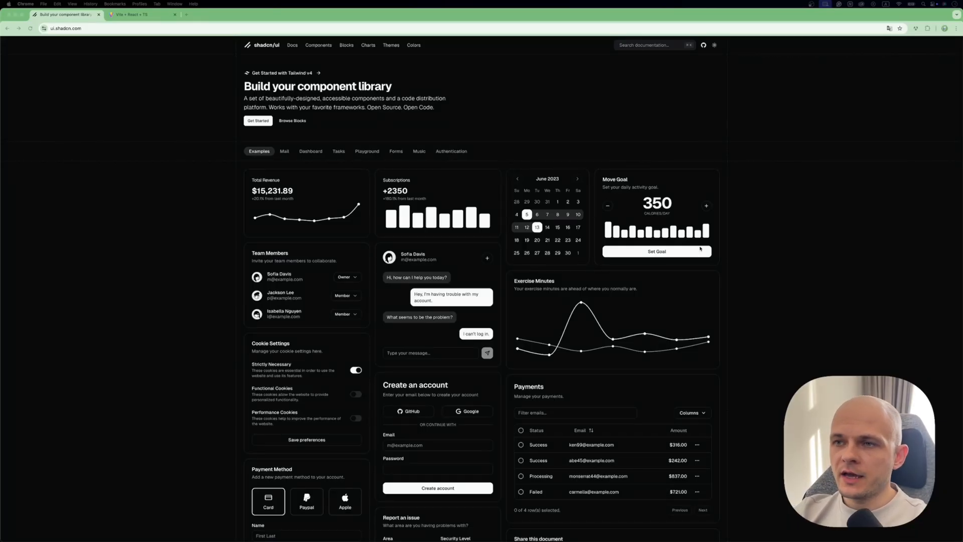
Scroll the shadcn/ui homepage to view its example components
scroll("down", 3)
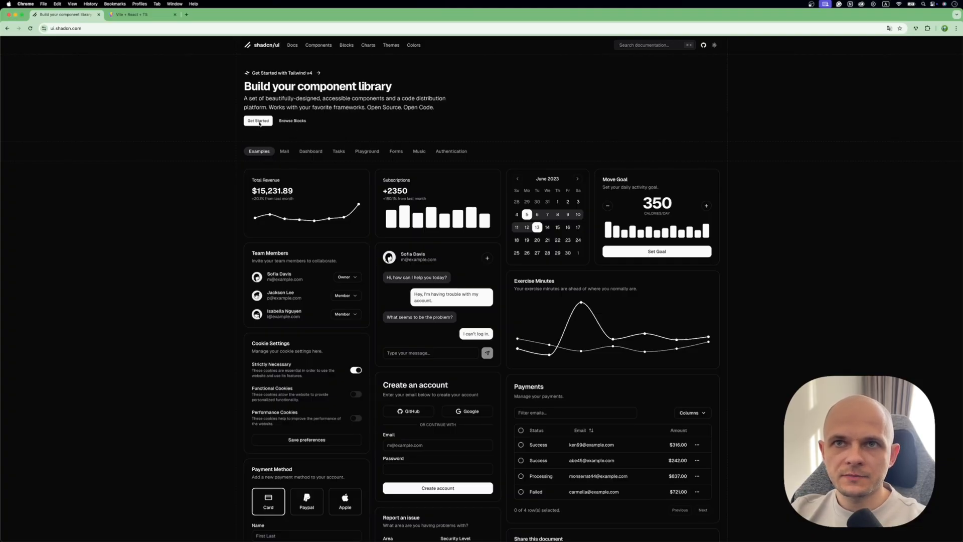
left_click(258, 120)
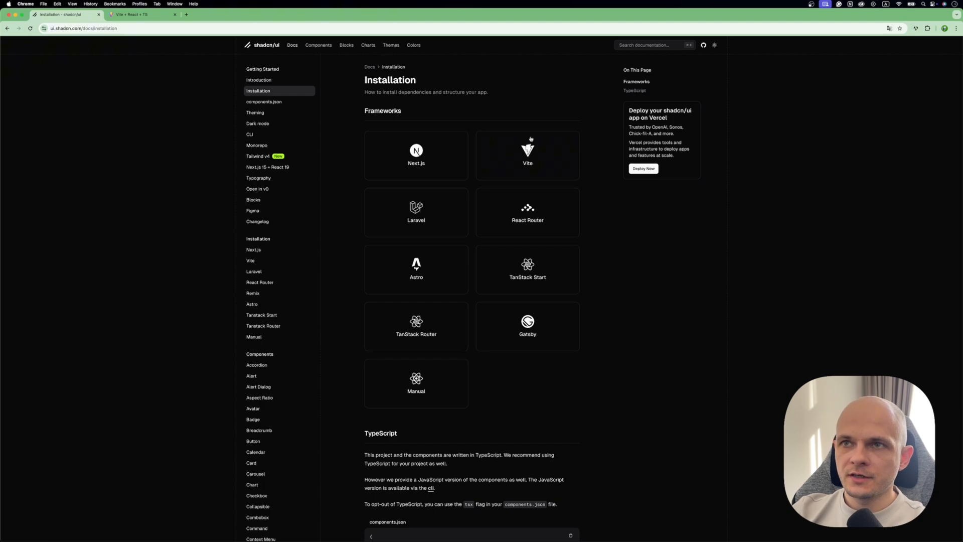
left_click(527, 153)
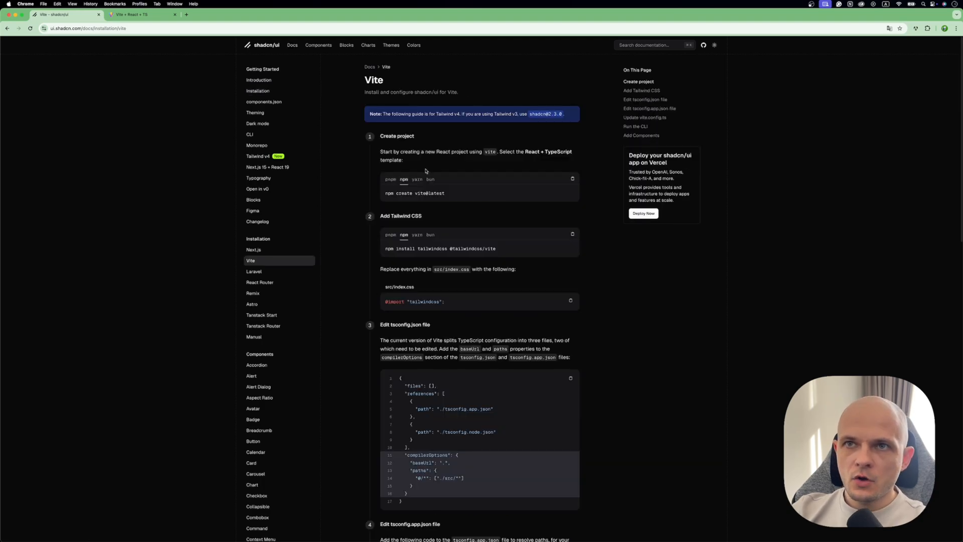
scroll("down", 3)
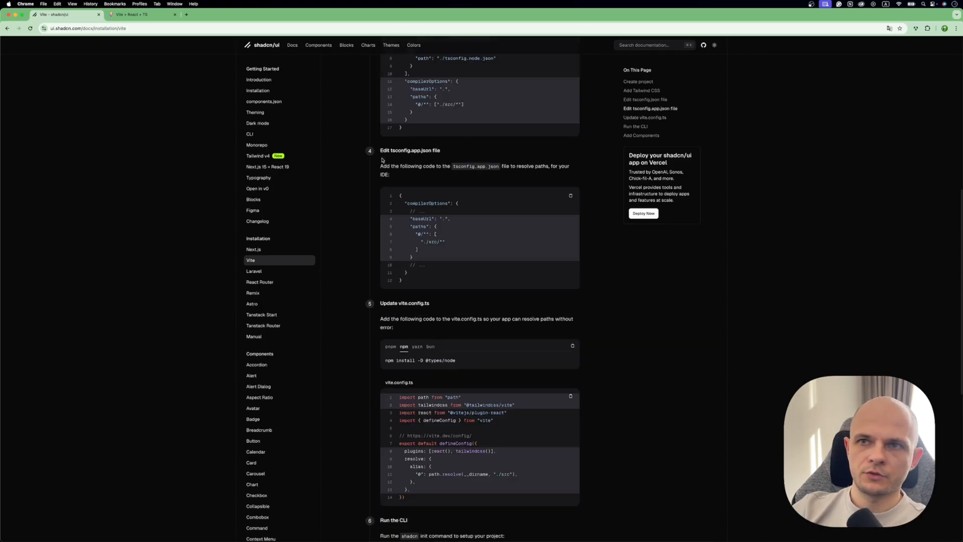
scroll("up", 3)
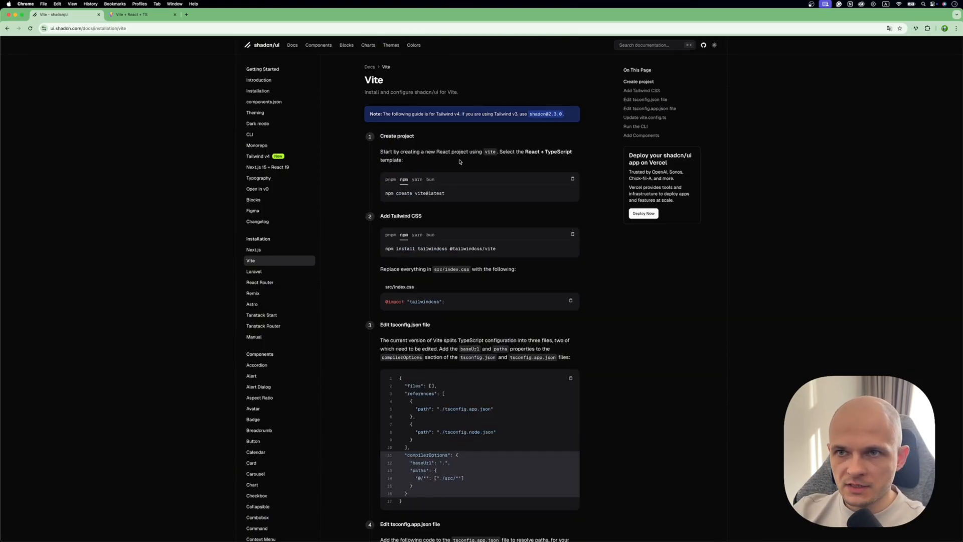
scroll("down", 3)
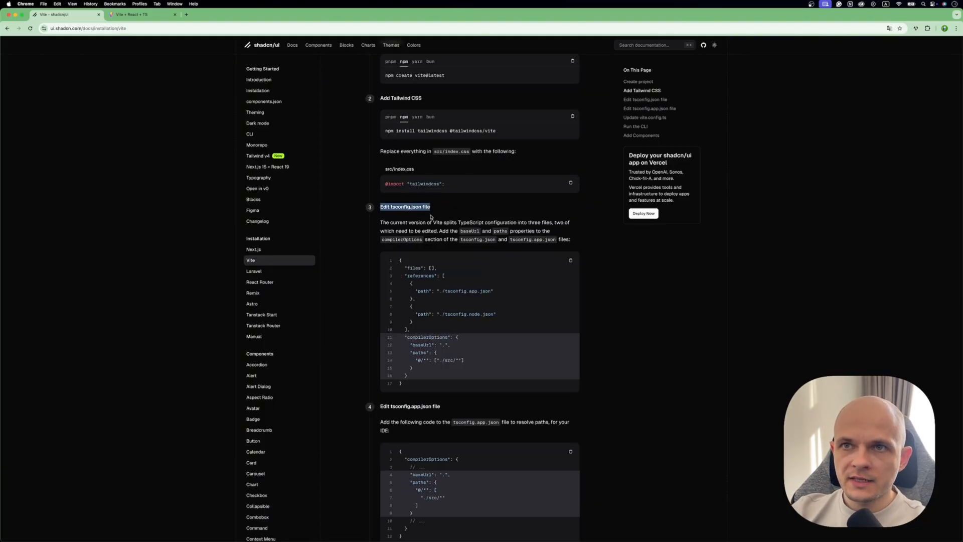
scroll("down", 3)
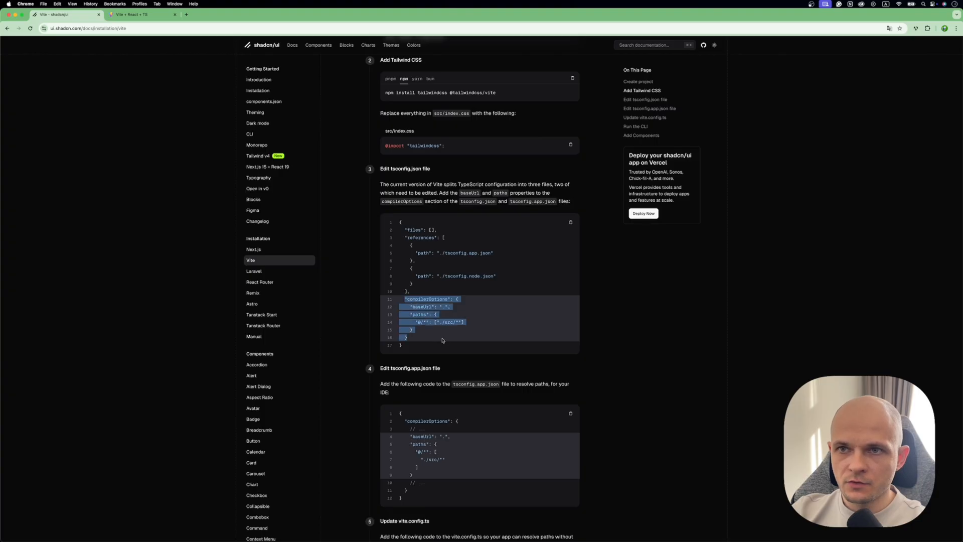
scroll("down", 3)
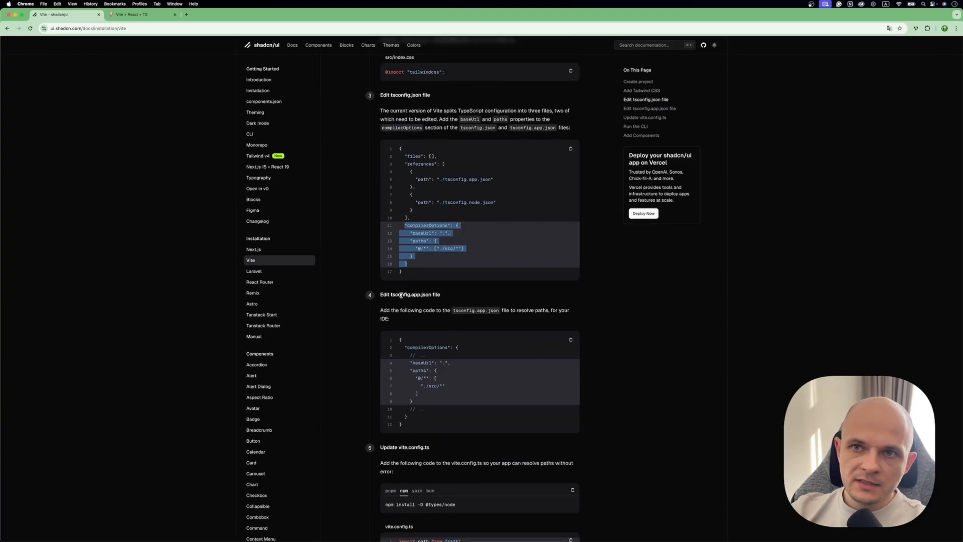
scroll("down", 3)
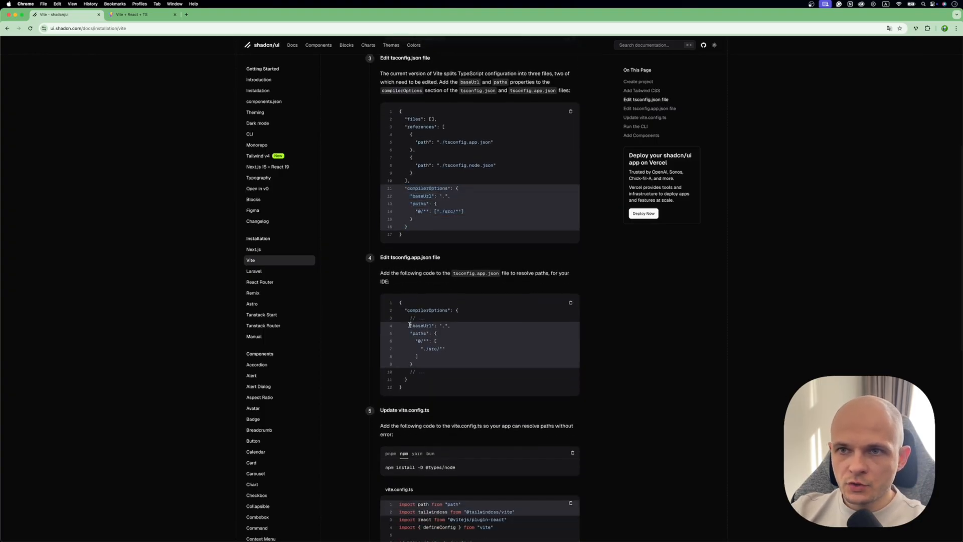
left_click_drag(408, 325, 411, 364)
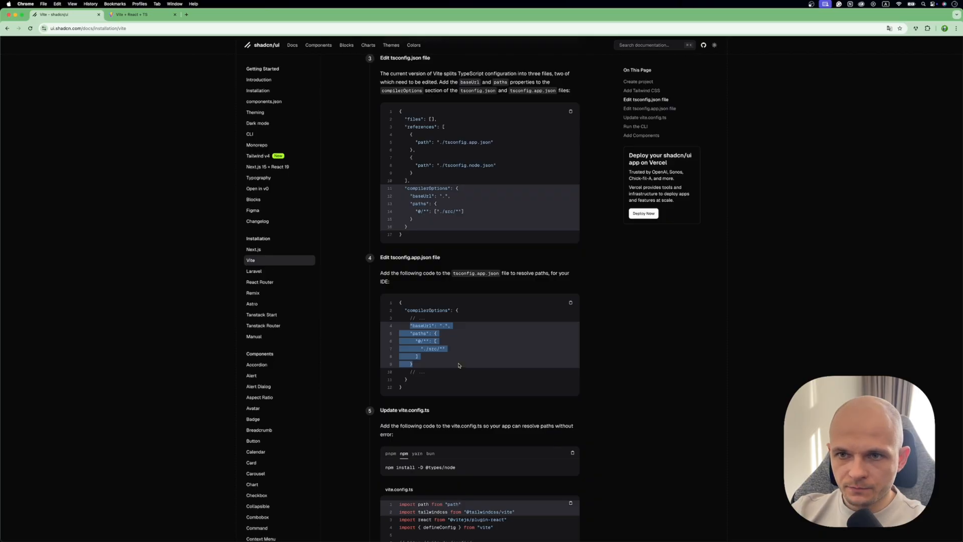
scroll("down", 3)
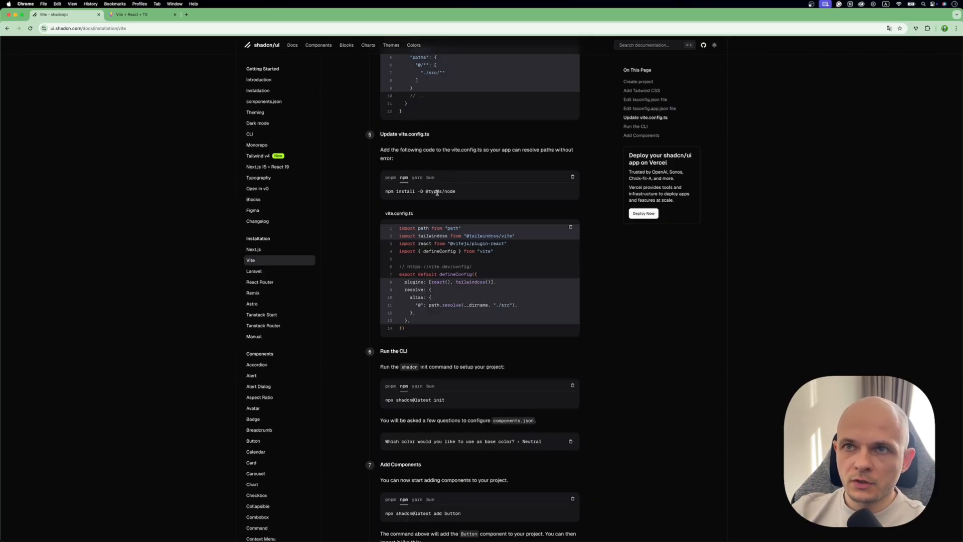
scroll("down", 3)
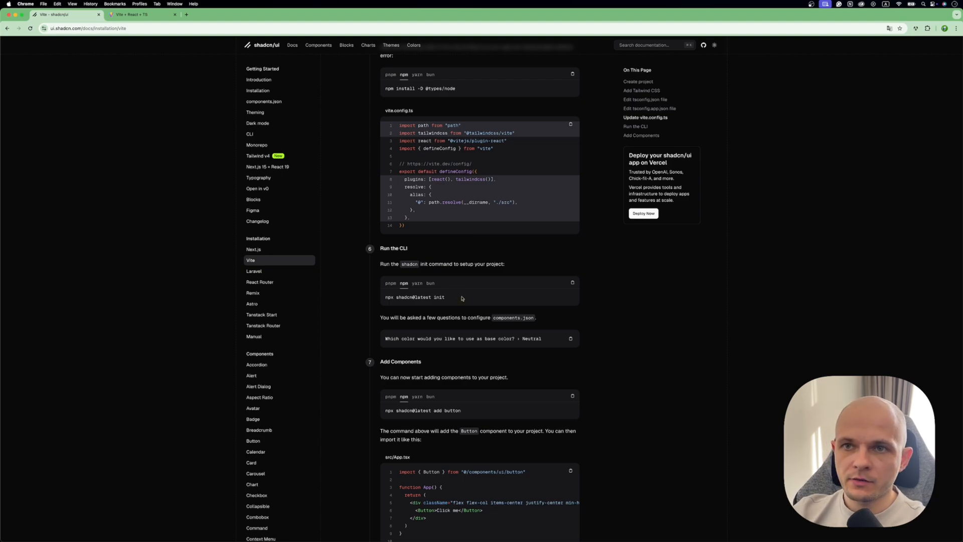
scroll("down", 3)
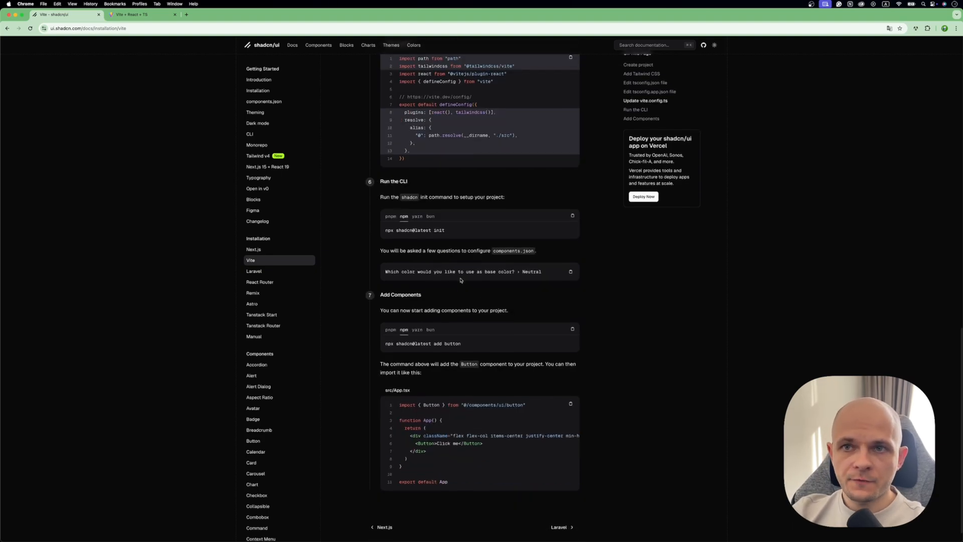
scroll("down", 3)
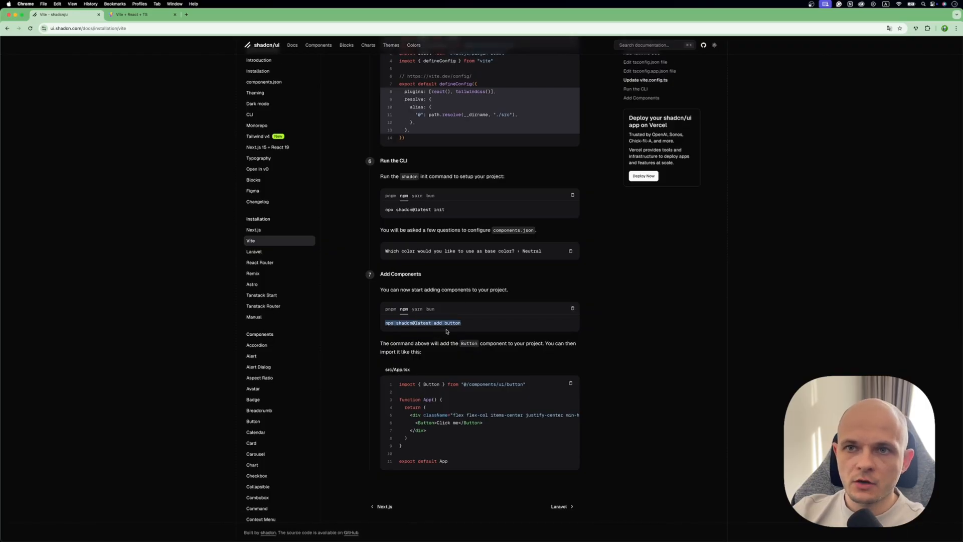
mouse_move(472, 329)
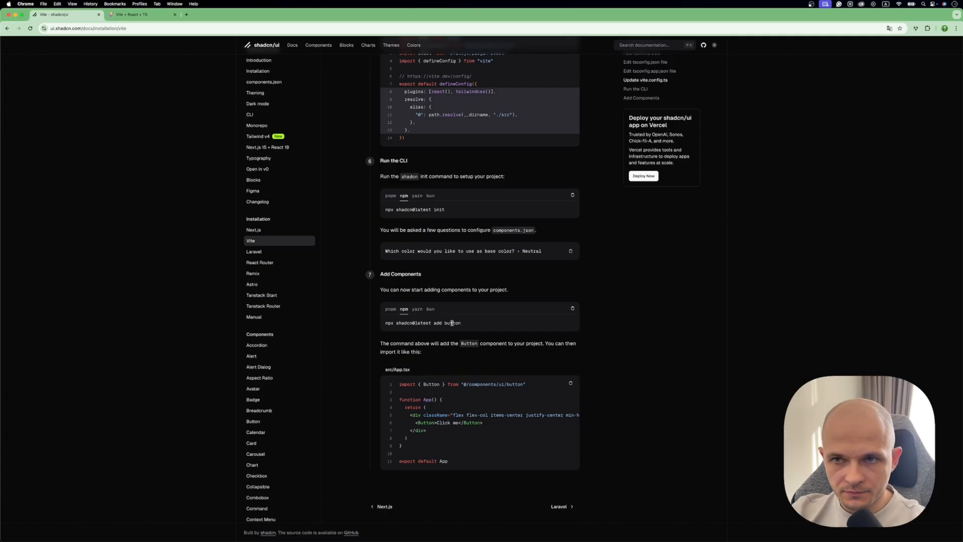
mouse_move(473, 322)
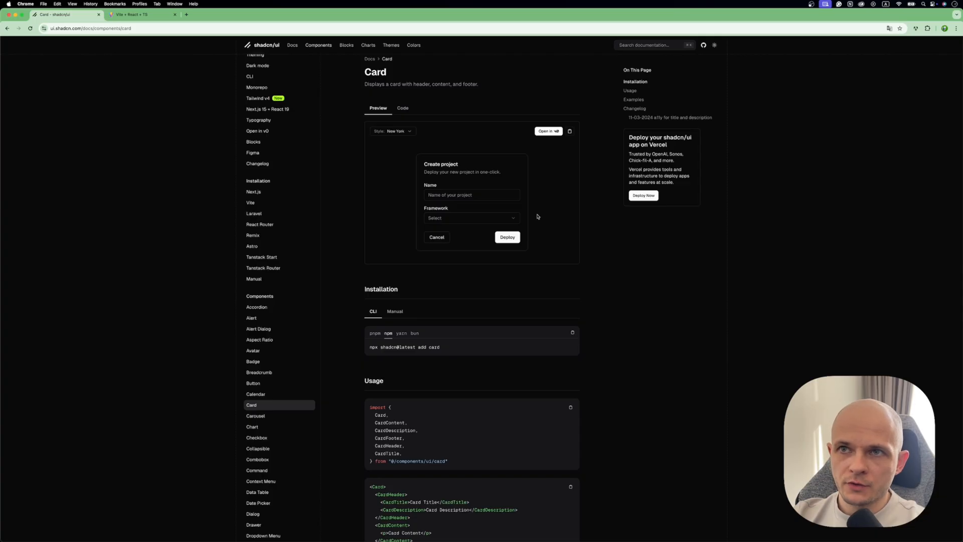
mouse_move(478, 216)
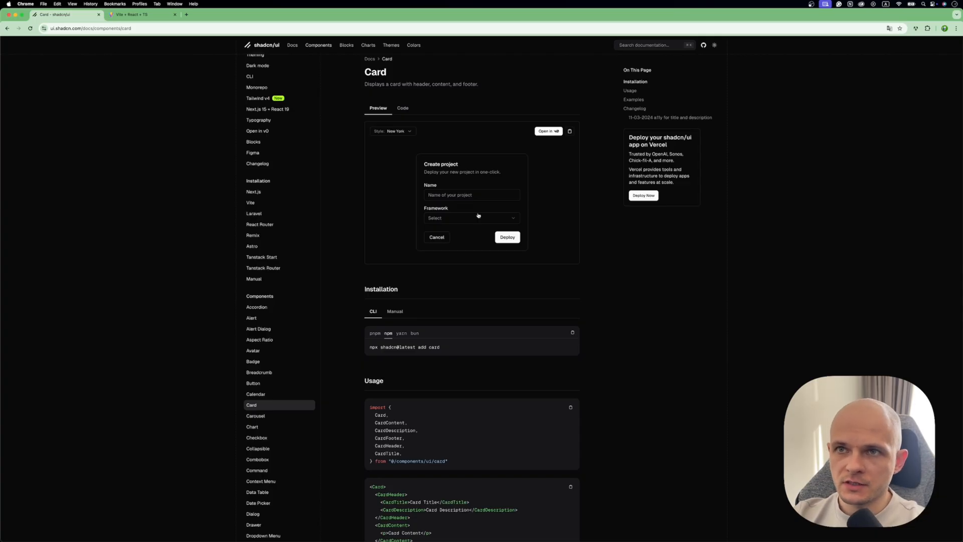
Show the Card example's source code and scroll to the CLI installation command
scroll("down", 3)
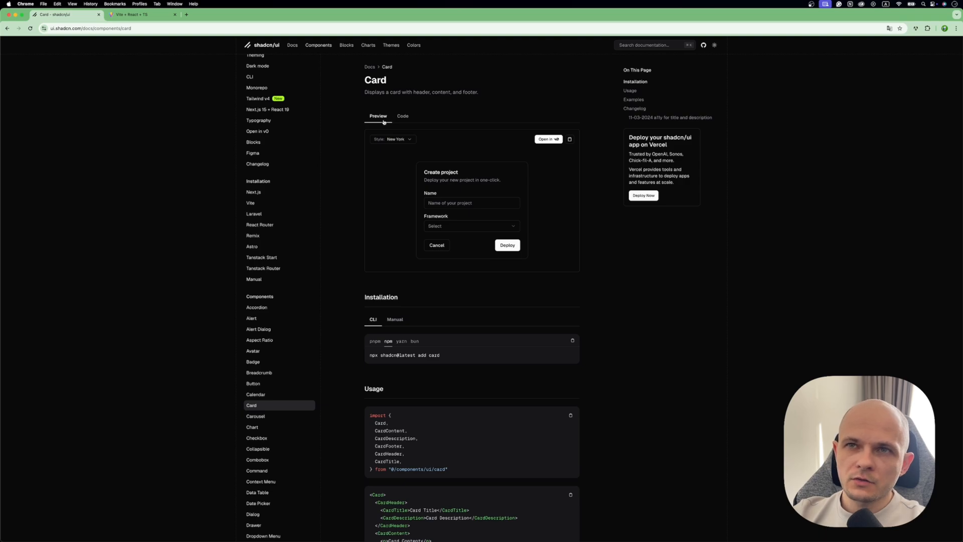
mouse_move(475, 235)
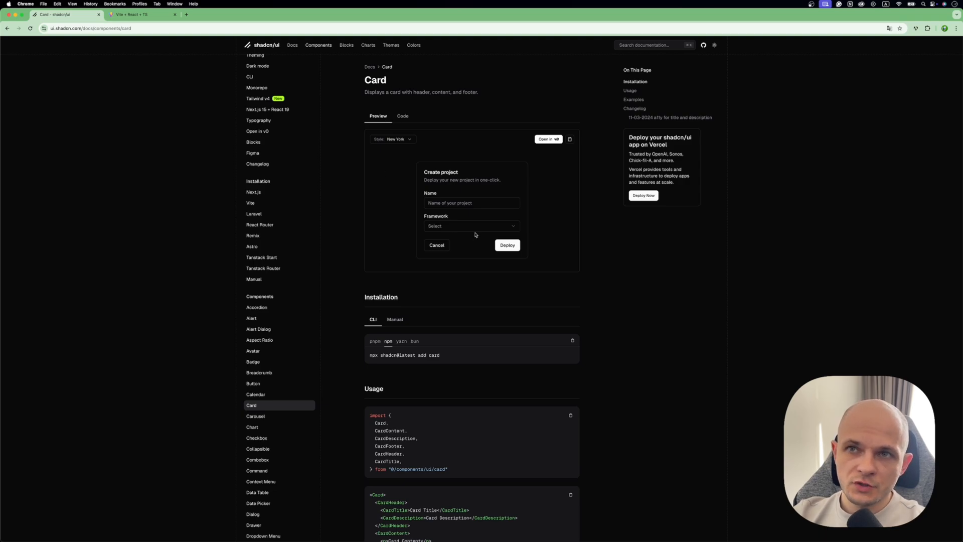
left_click(403, 115)
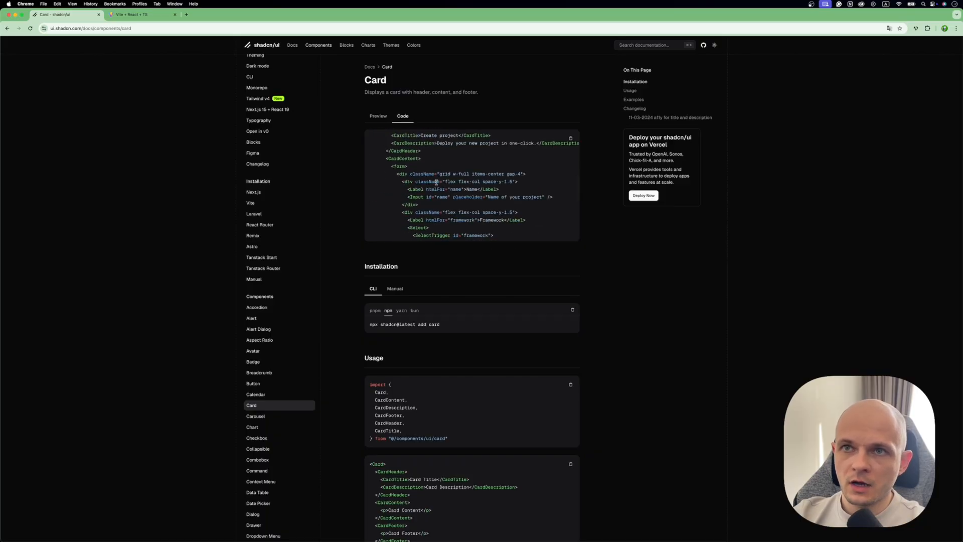
scroll("down", 3)
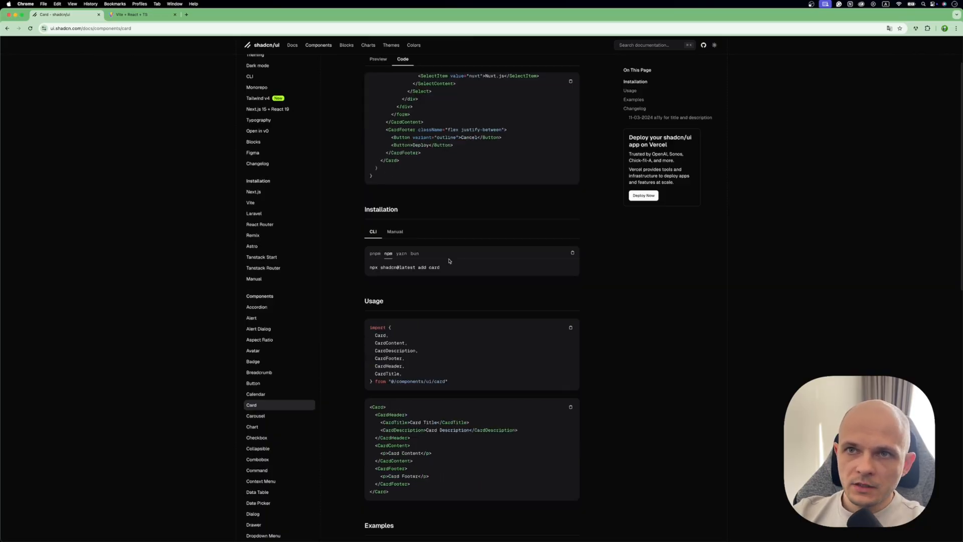
scroll("down", 3)
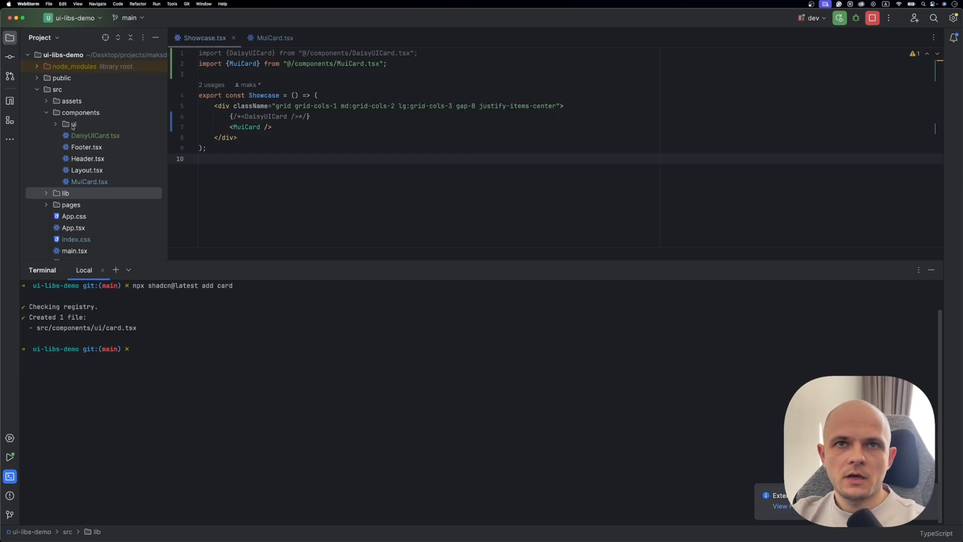
Expand components/ui and review the Card exports in the generated card.tsx
left_click(74, 124)
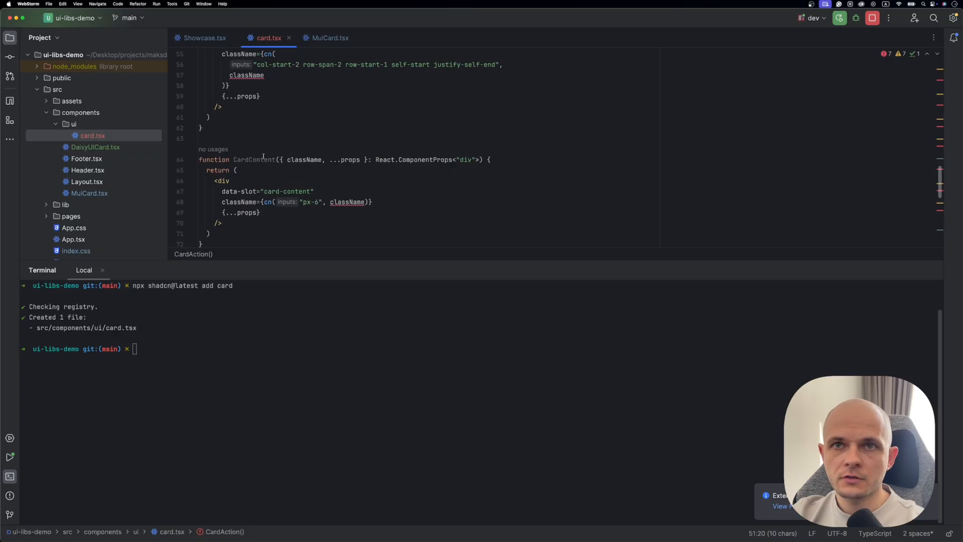
scroll("down", 3)
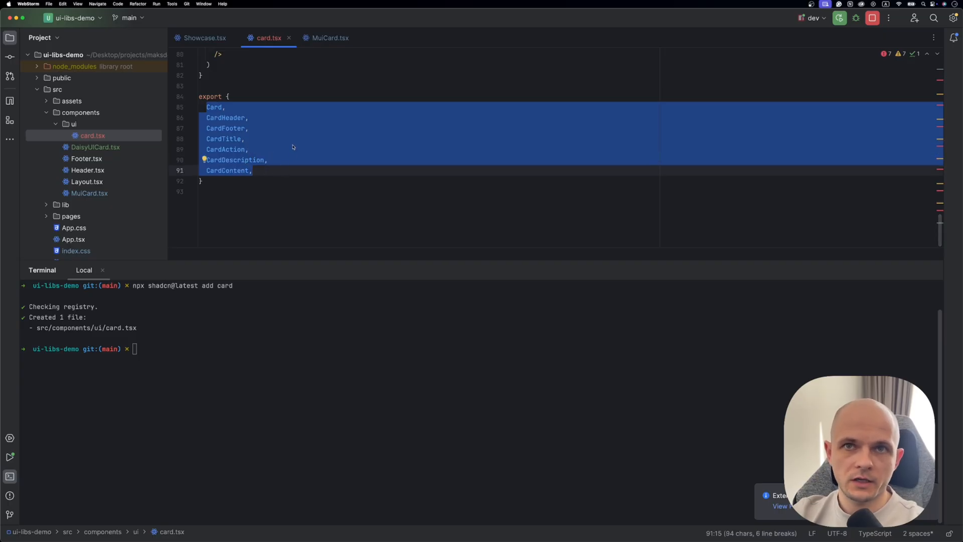
left_click(205, 38)
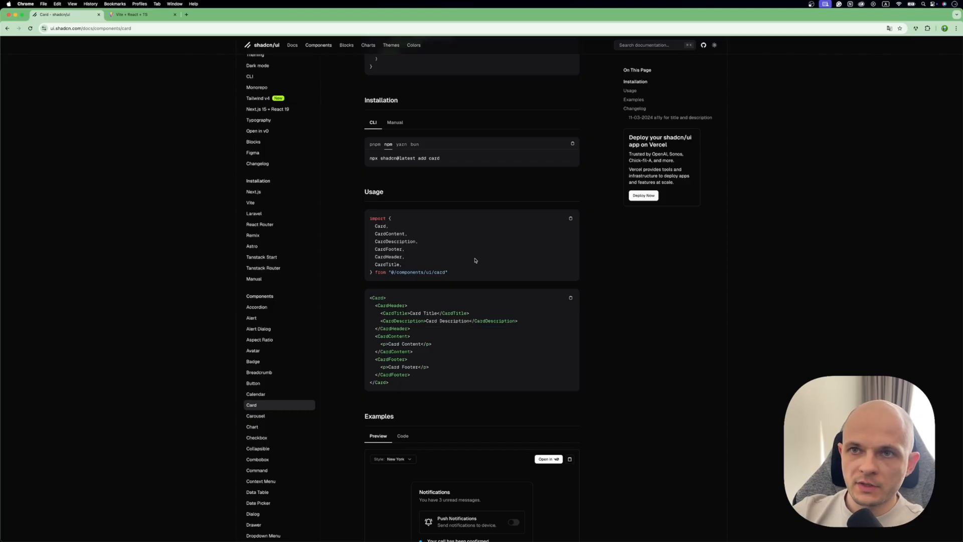
Scroll the Card docs down to the Usage snippet with imports and markup
scroll("down", 3)
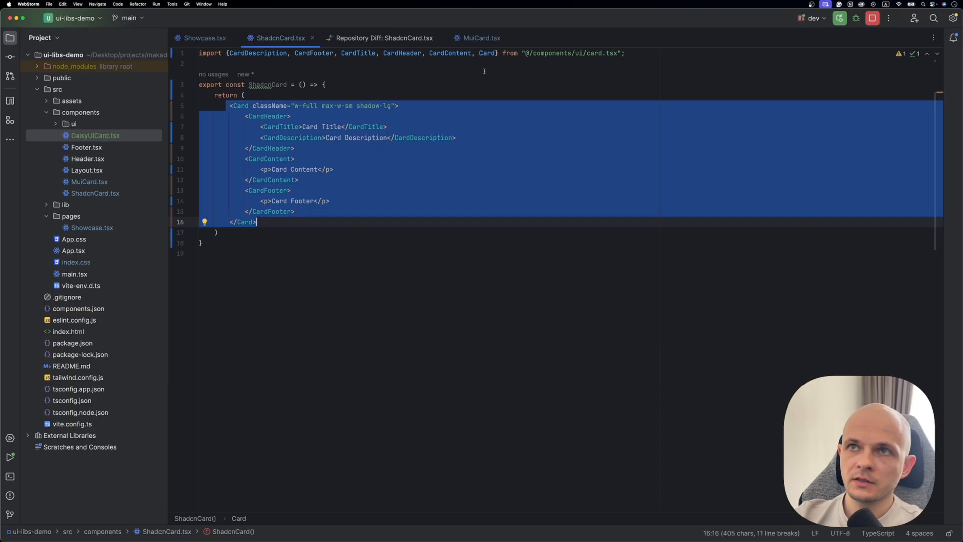
Deselect the card markup and select the CardContent import name in ShadcnCard.tsx
left_click(457, 52)
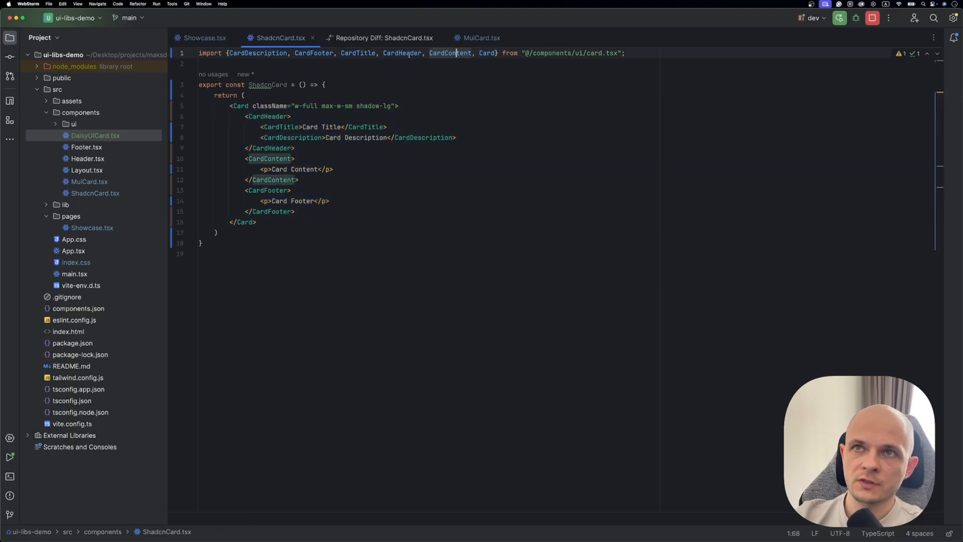
double_click(402, 53)
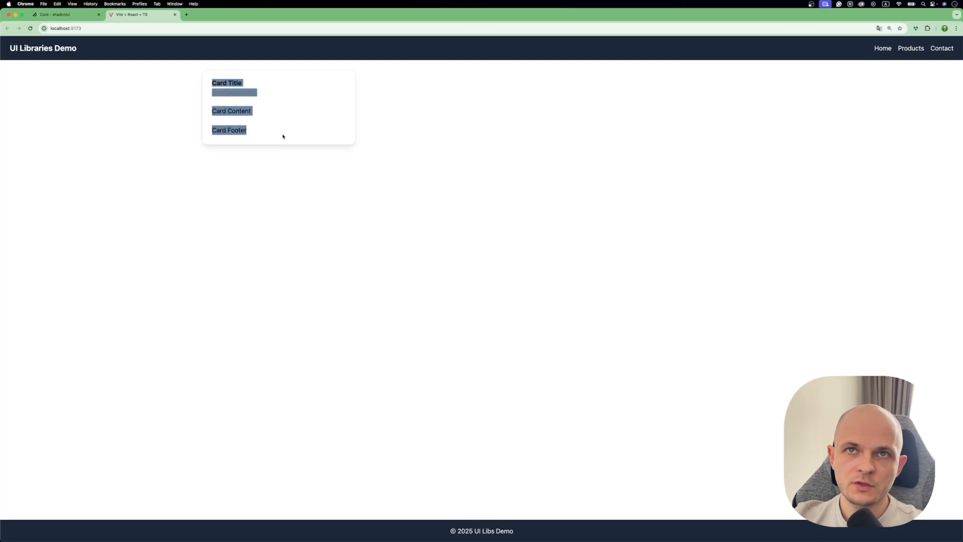
Check the shadcn card on localhost:5173, then open the shadcn/ui Button docs
left_click(287, 131)
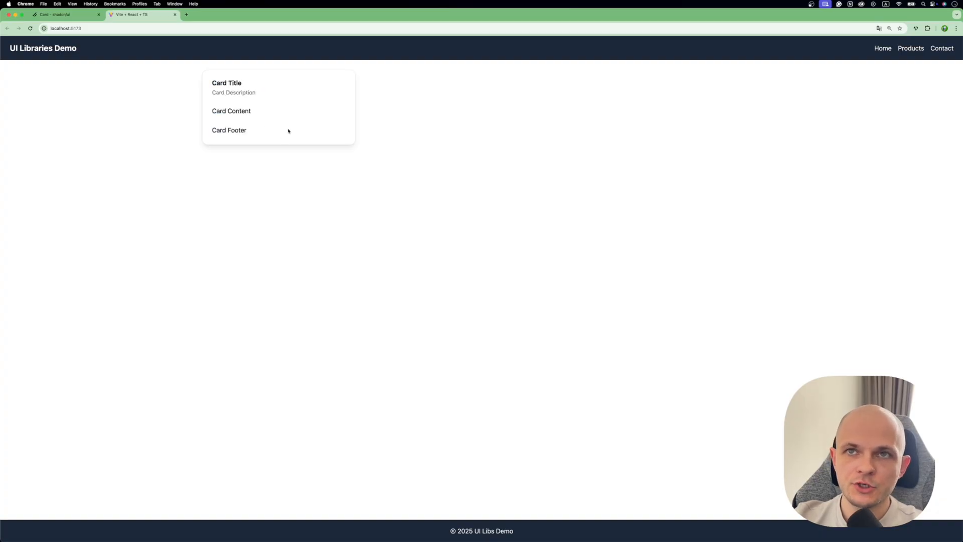
left_click_drag(228, 102, 246, 129)
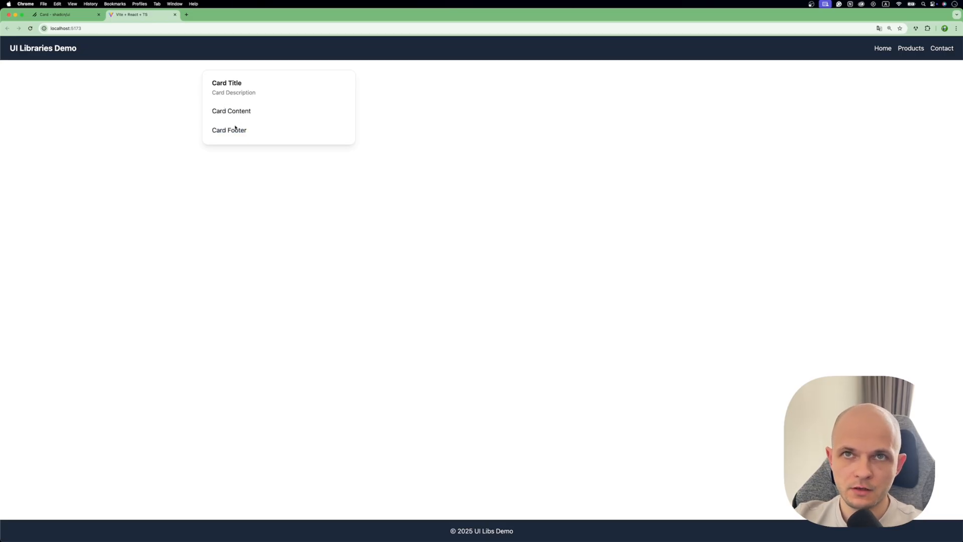
left_click(66, 14)
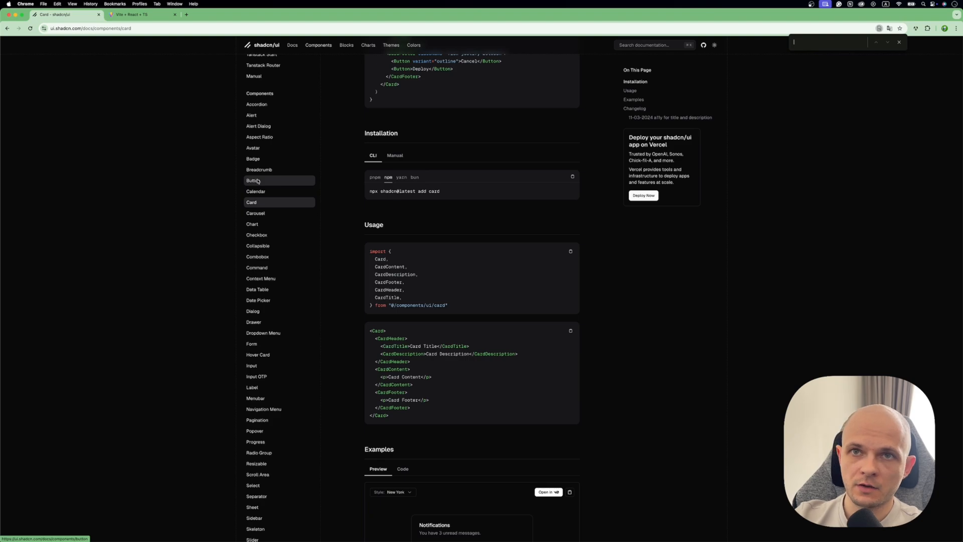
left_click(252, 180)
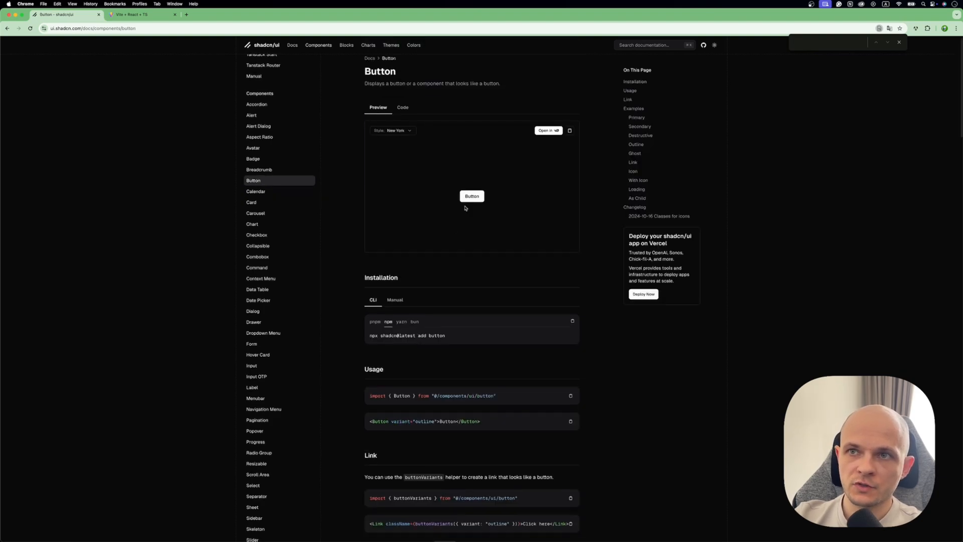